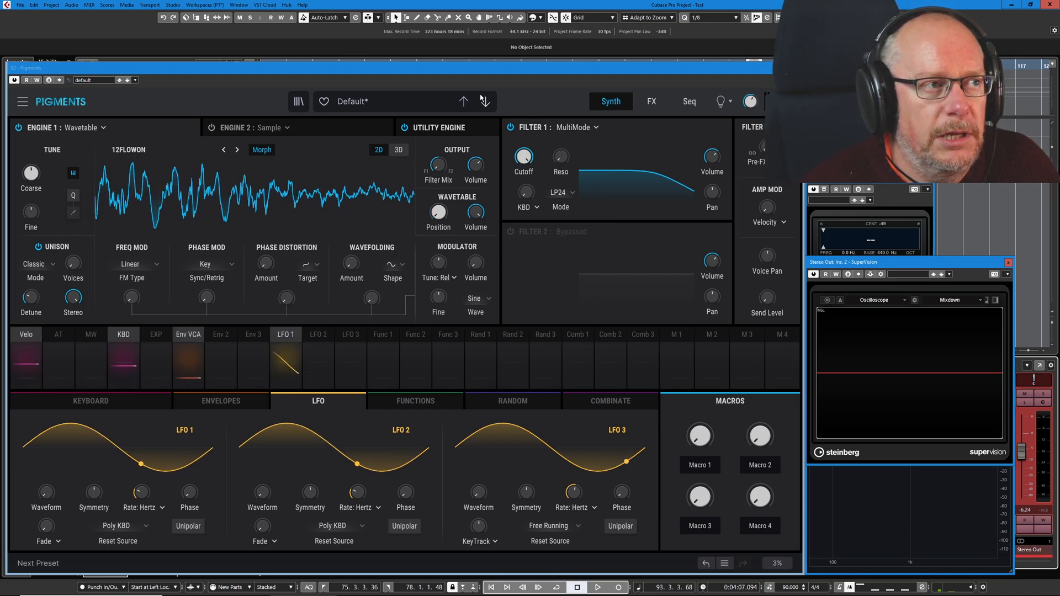
Step to the next preset, then back to the Default patch with the sine wavetable.
left_click(464, 101)
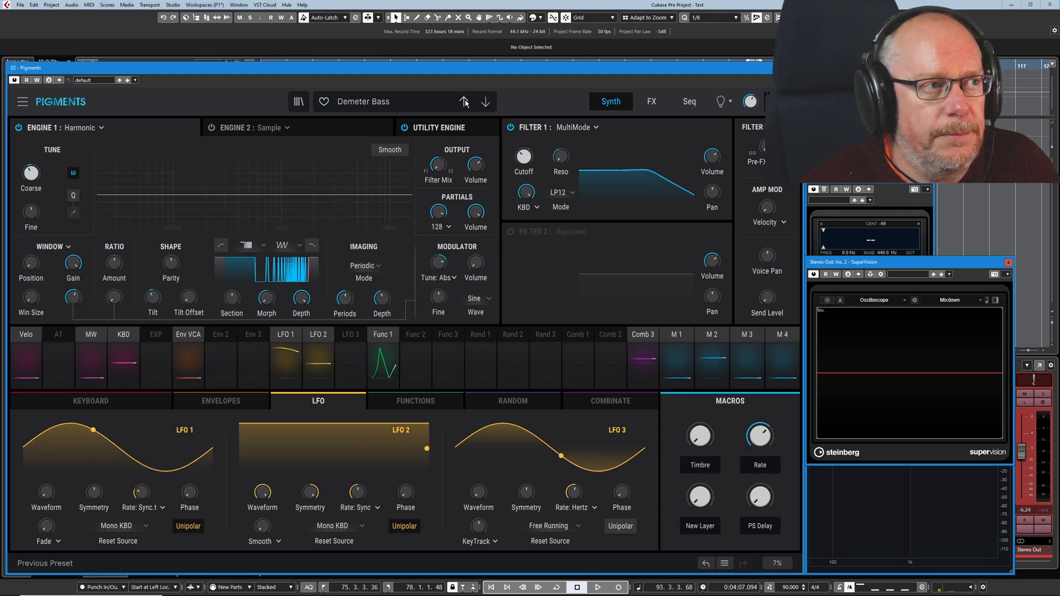
left_click(464, 102)
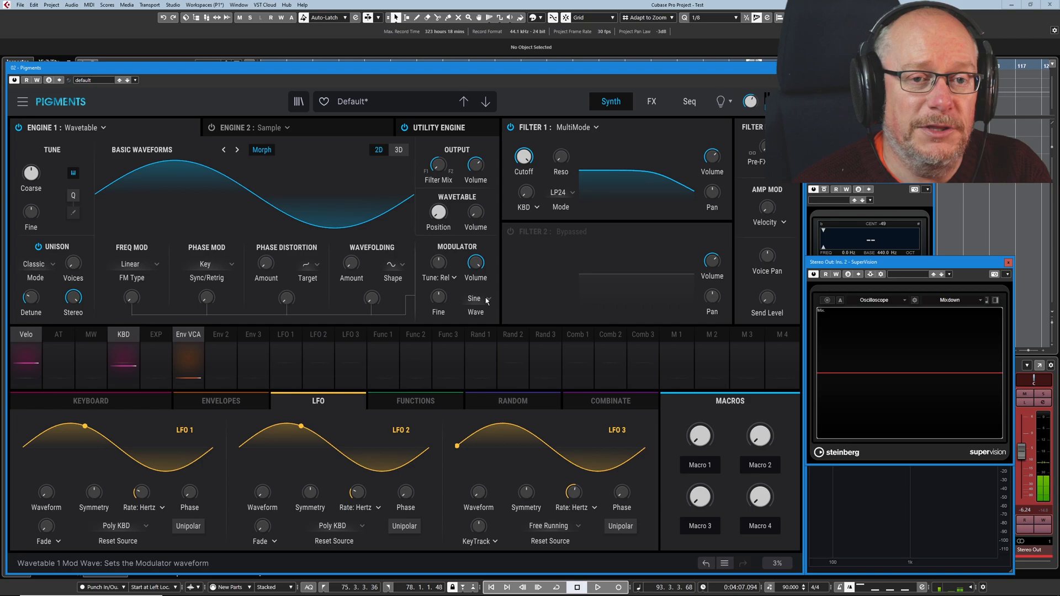
Set the wavetable engine's modulator wave to Triangle.
left_click(475, 300)
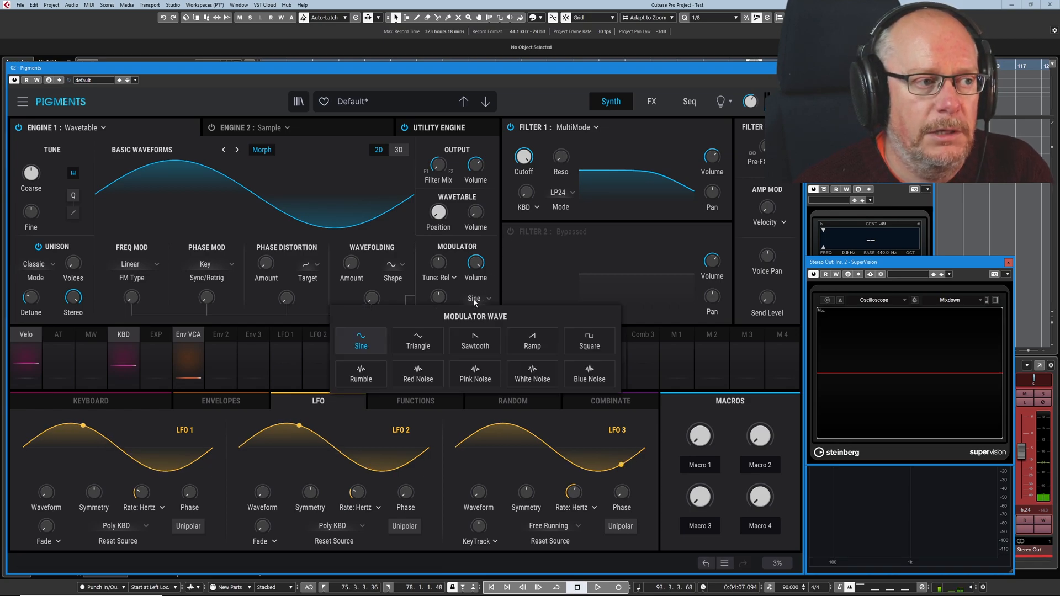
left_click(417, 336)
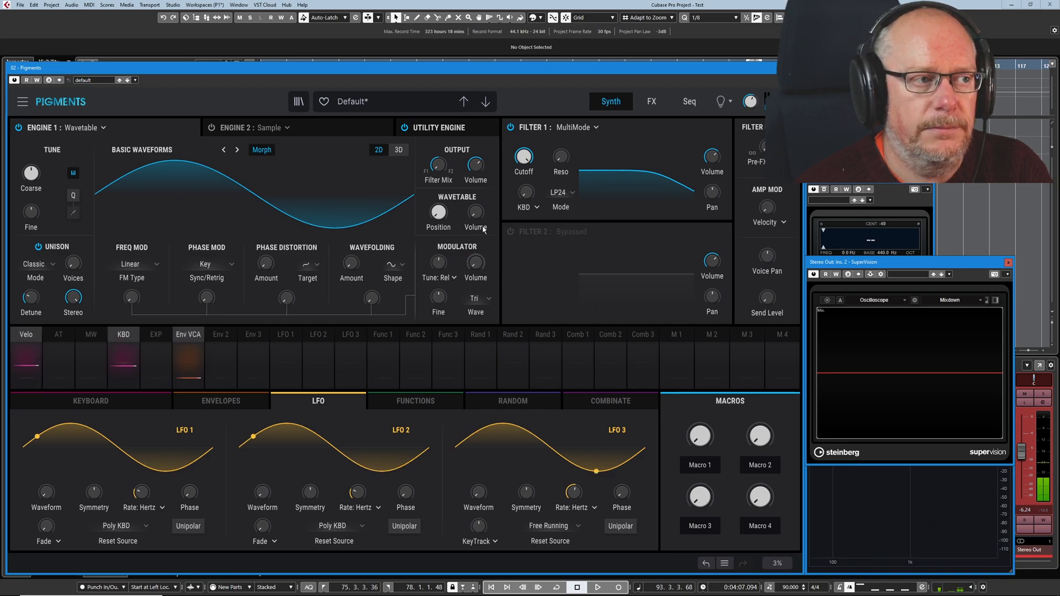
mouse_move(481, 333)
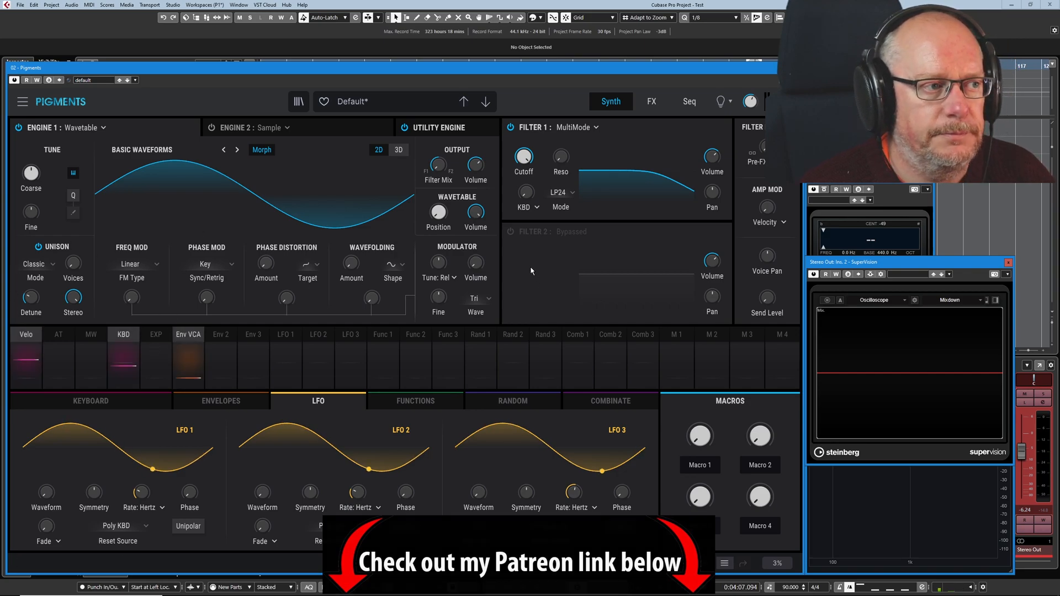
Set the modulator wave back to Sine.
left_click(475, 298)
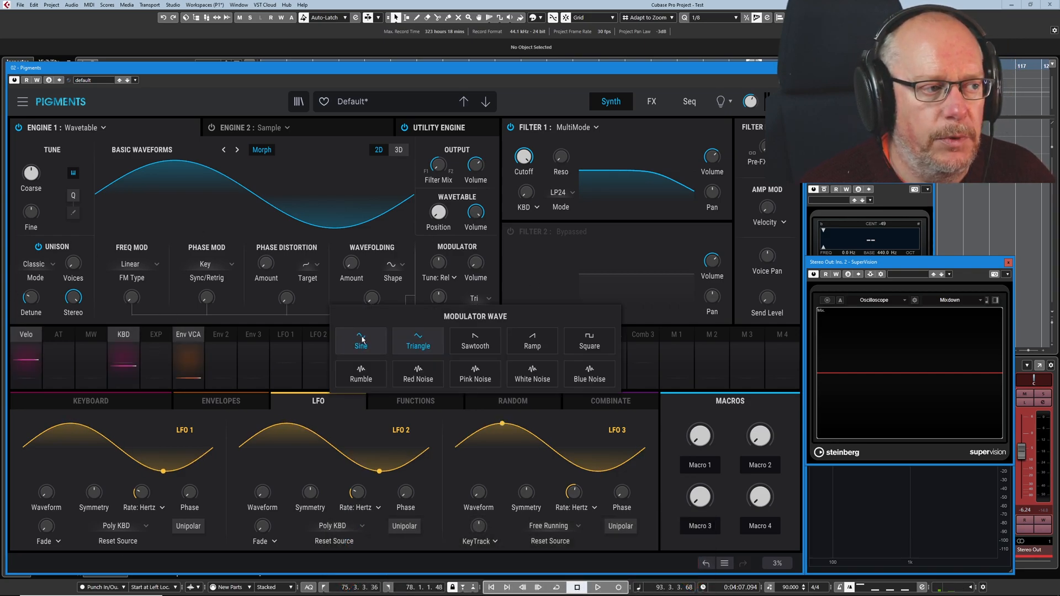
left_click(360, 342)
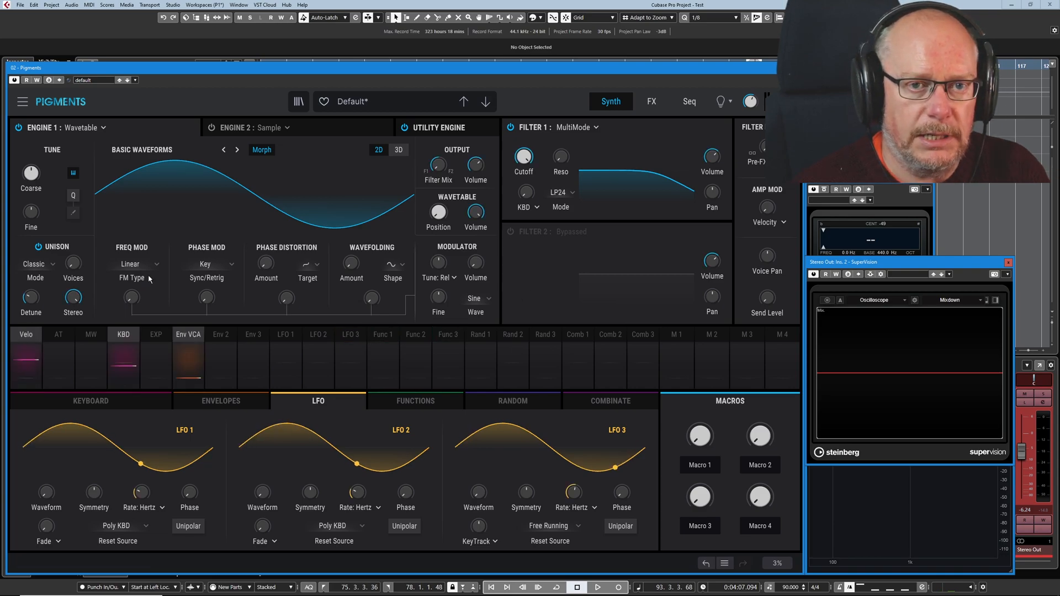
mouse_move(131, 297)
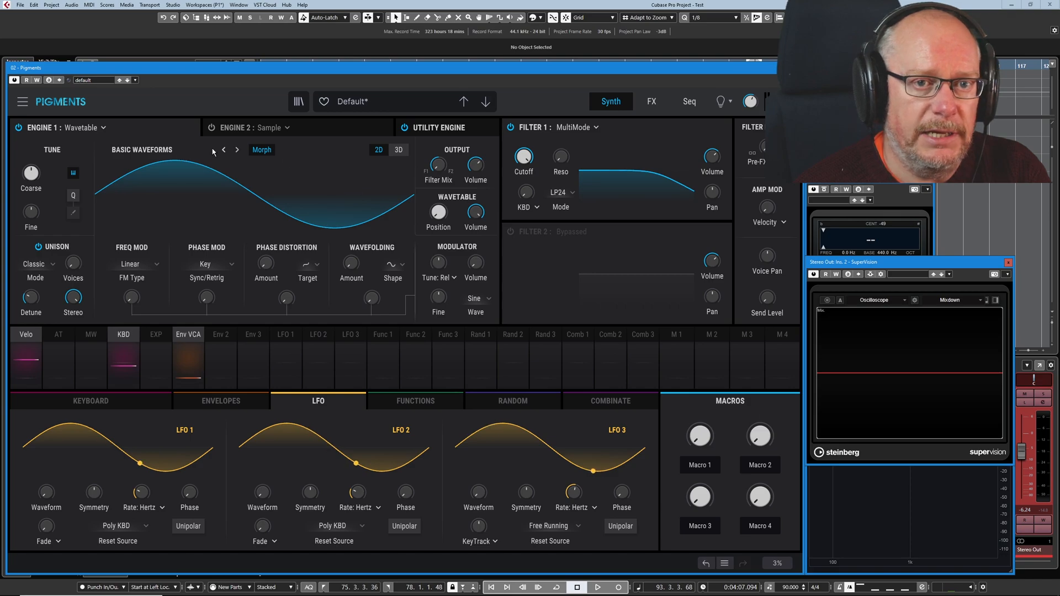
mouse_move(173, 239)
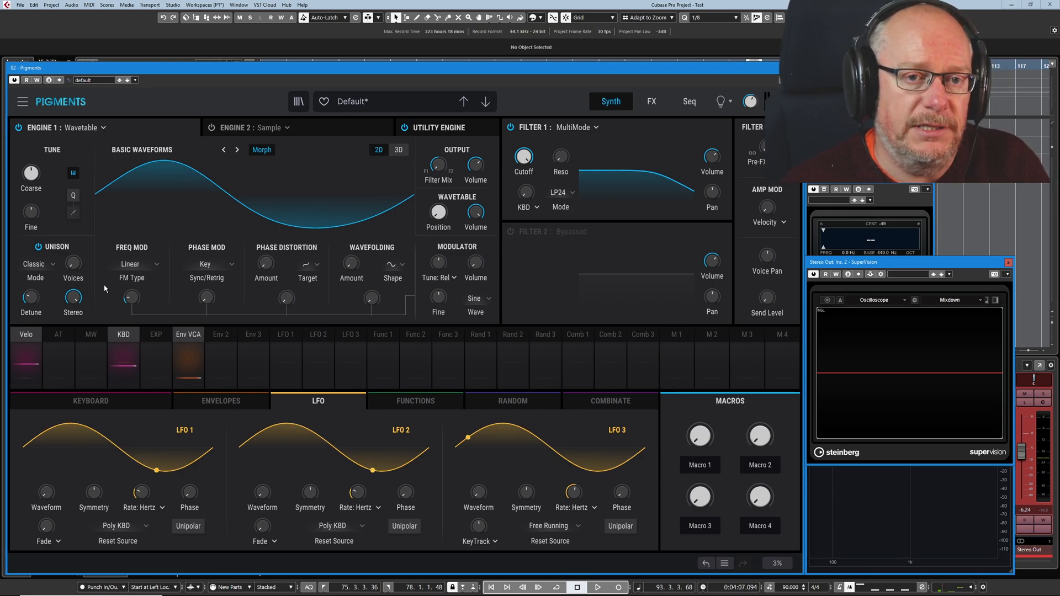
mouse_move(95, 316)
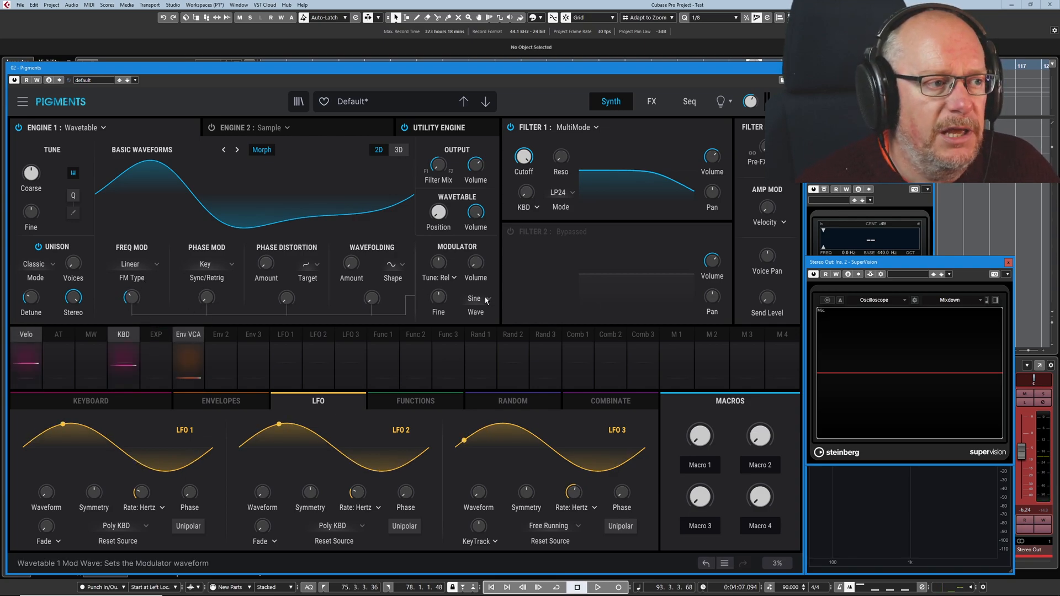
Set the modulator wave to White Noise.
left_click(475, 299)
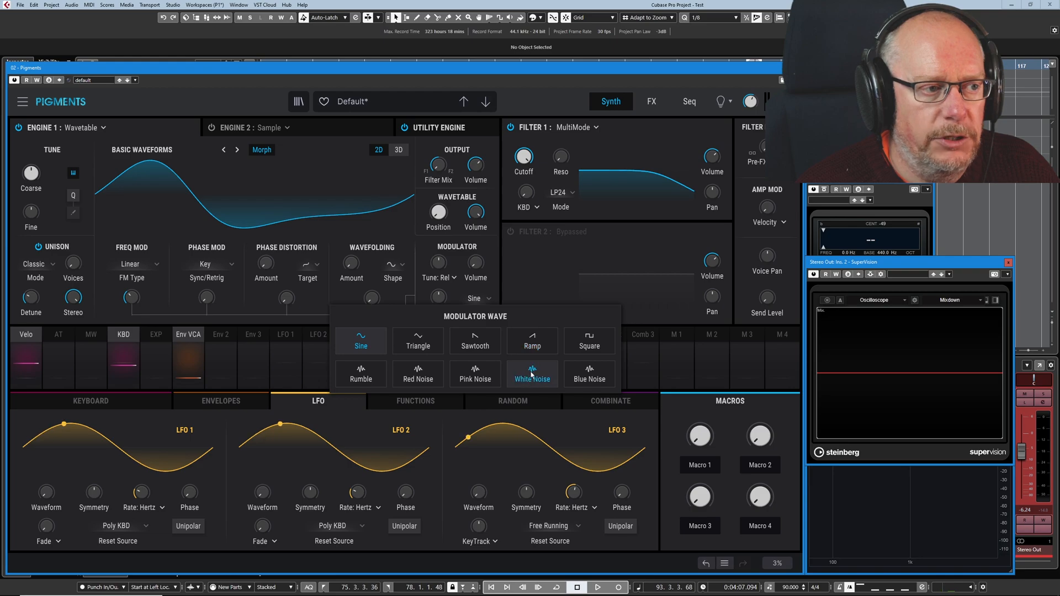
left_click(533, 375)
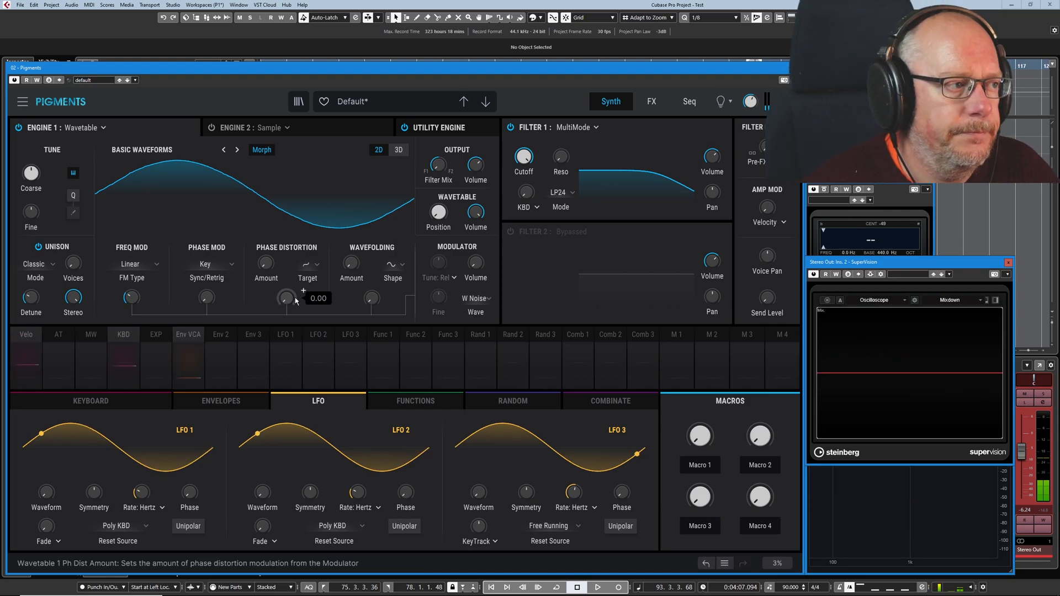
Set the modulator wave to Red Noise and leave the waveform list open.
left_click(475, 298)
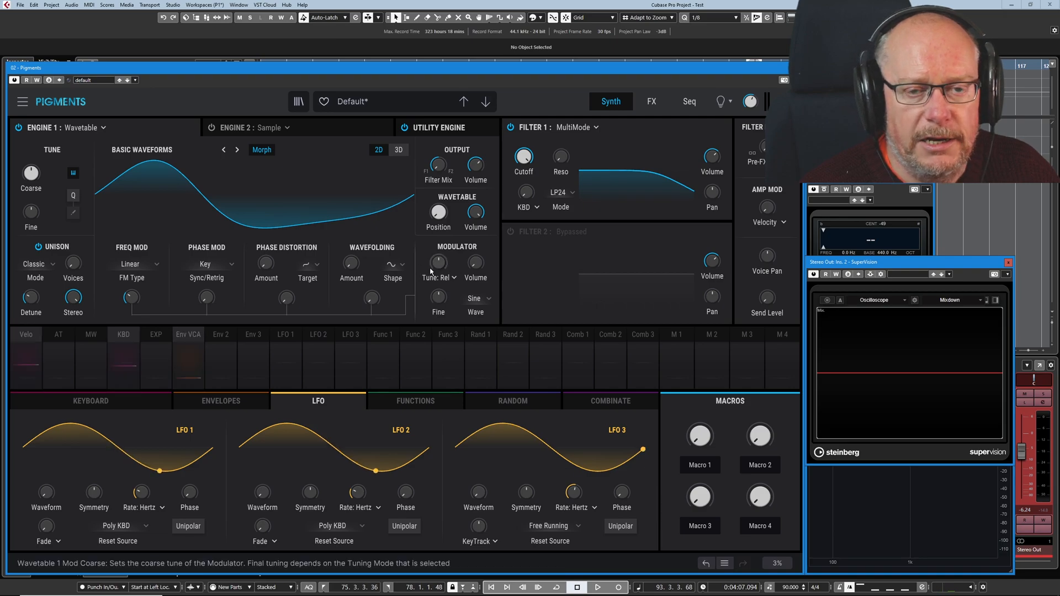
left_click(475, 298)
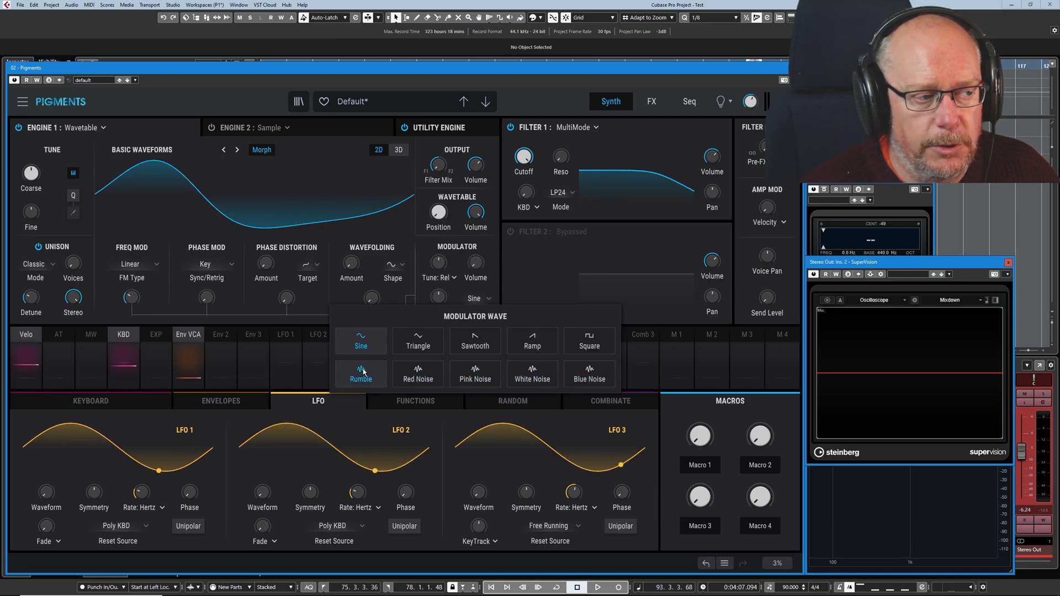
mouse_move(417, 375)
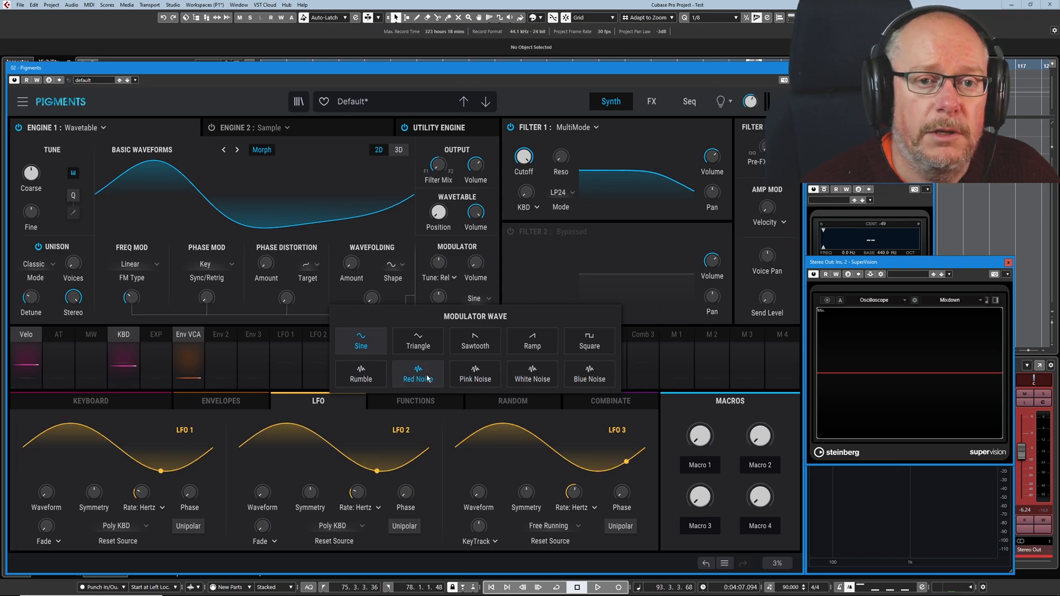
left_click(418, 375)
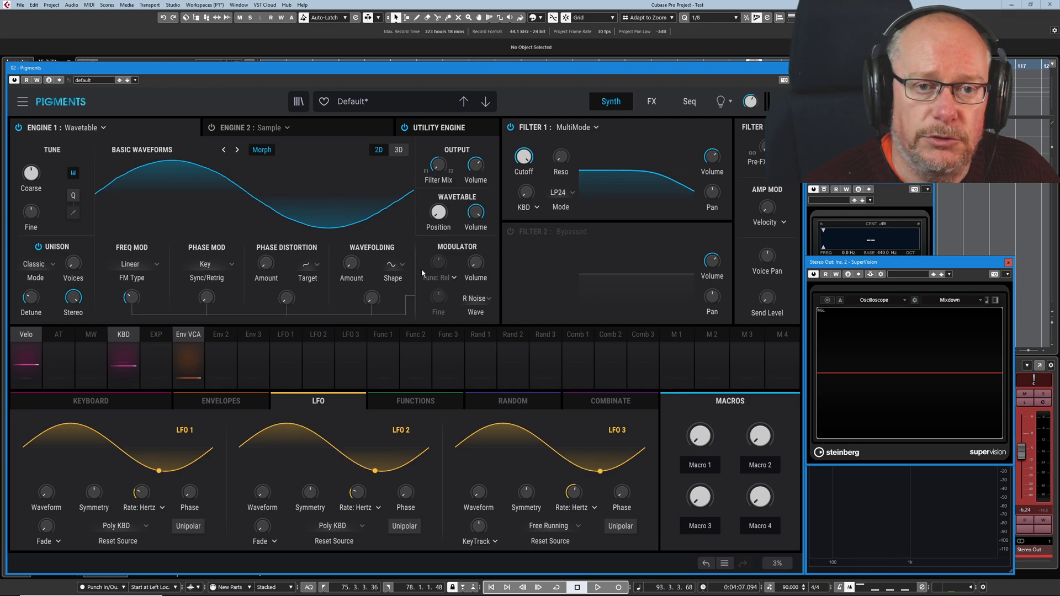
left_click(475, 298)
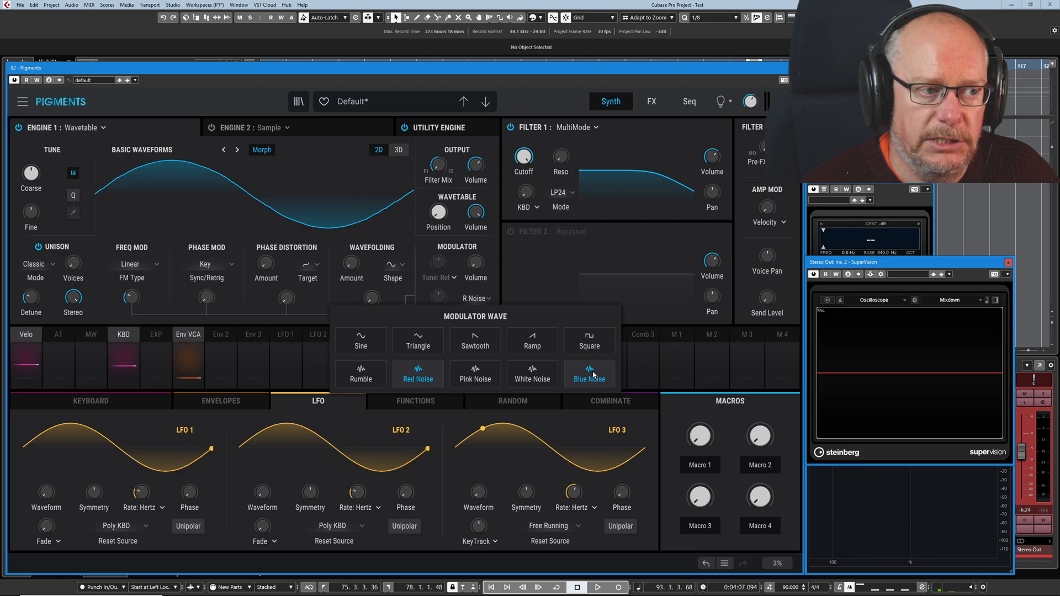
Choose Sine as the modulator wave and close the waveform list.
left_click(360, 341)
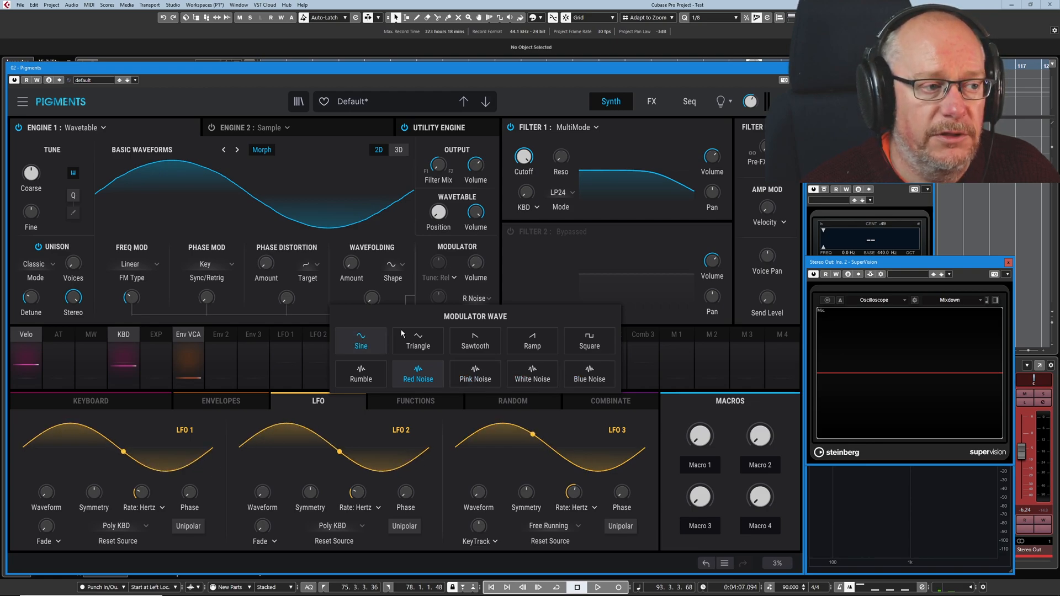
left_click(360, 341)
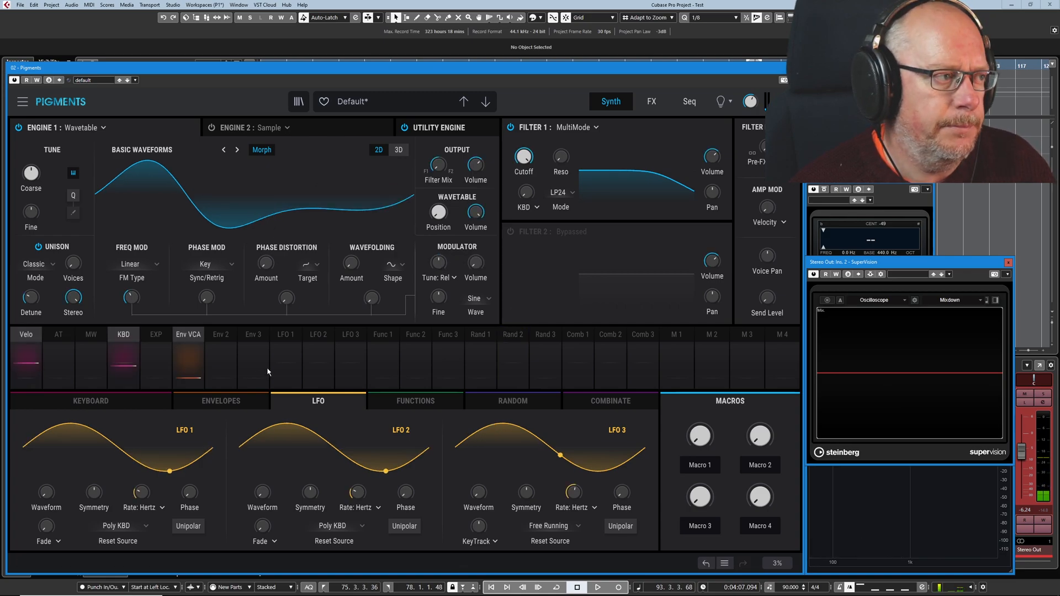
Try the Exp FM type for Engine 1, then set it back to Linear.
left_click(140, 264)
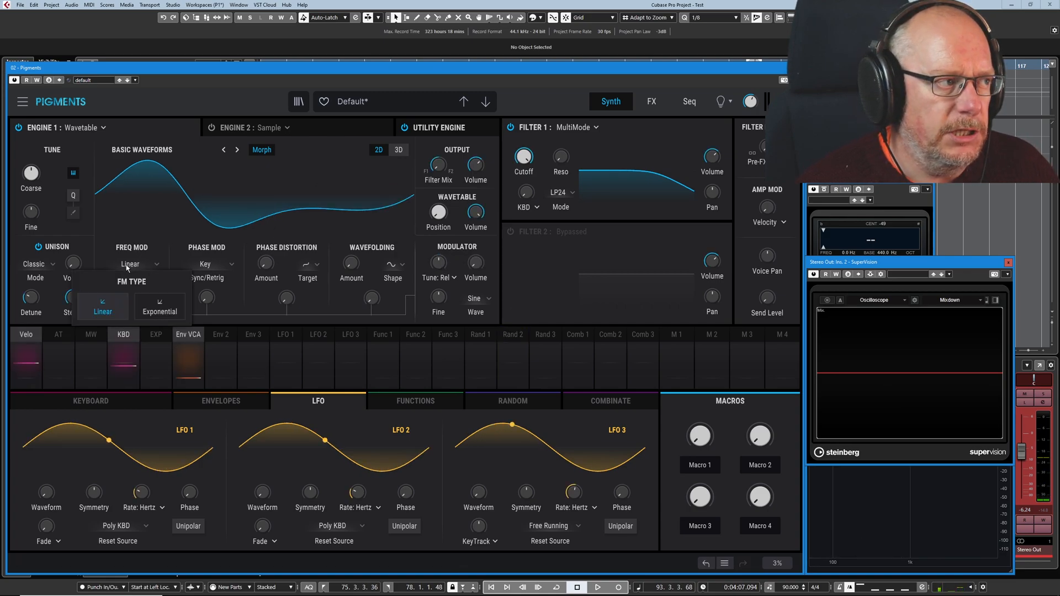
left_click(159, 311)
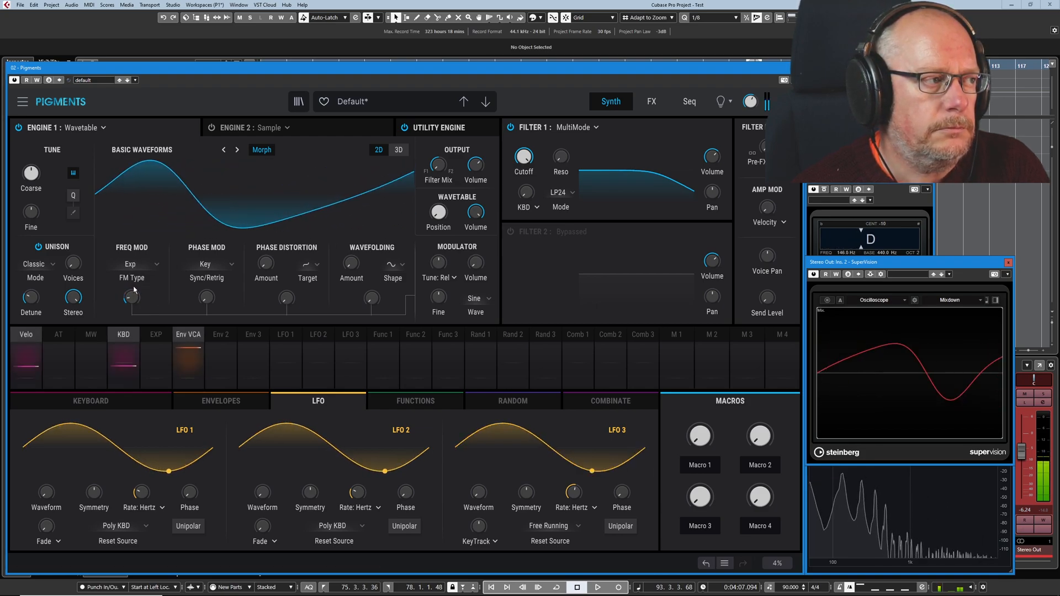
left_click(131, 264)
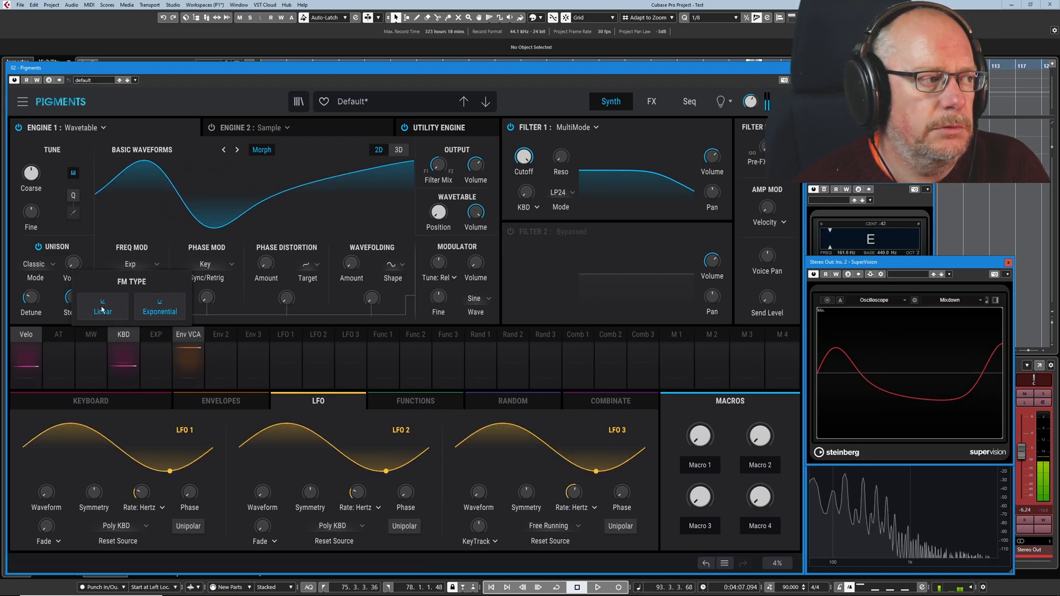
left_click(103, 306)
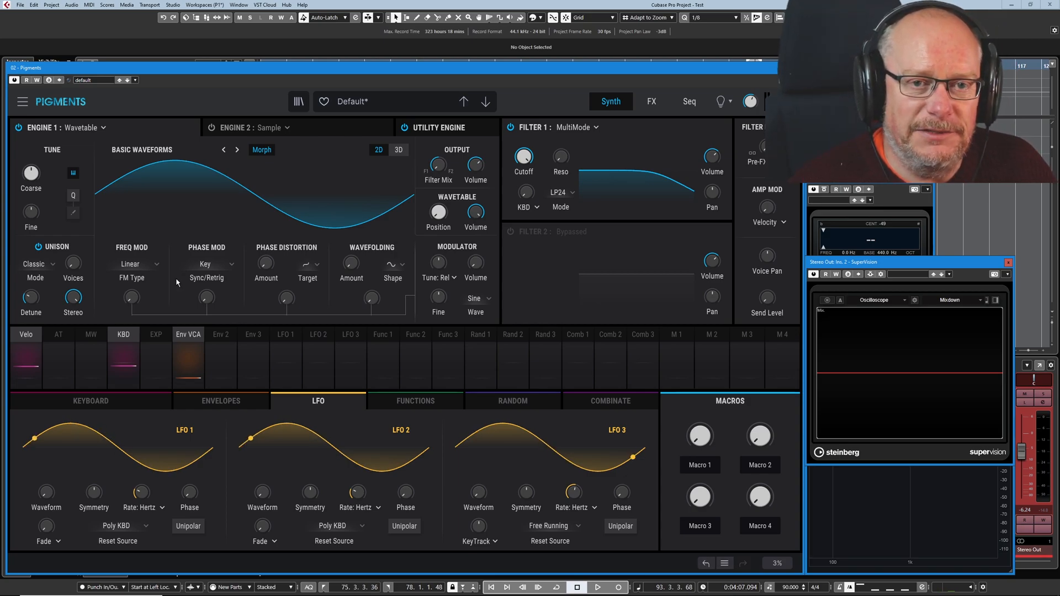
left_click(350, 333)
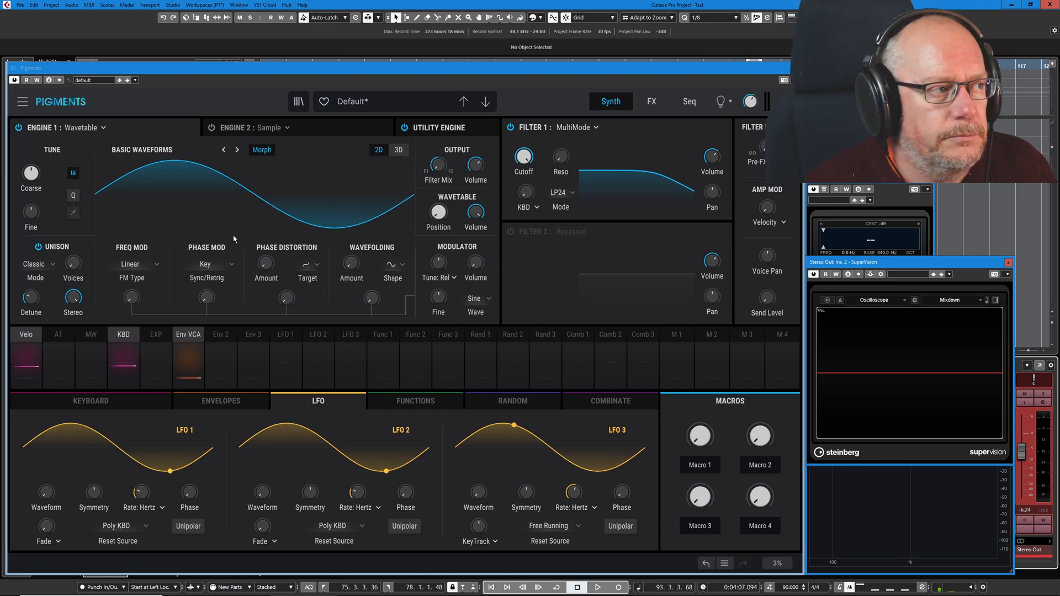
Set Engine 1's modulator wave to White Noise.
left_click(475, 299)
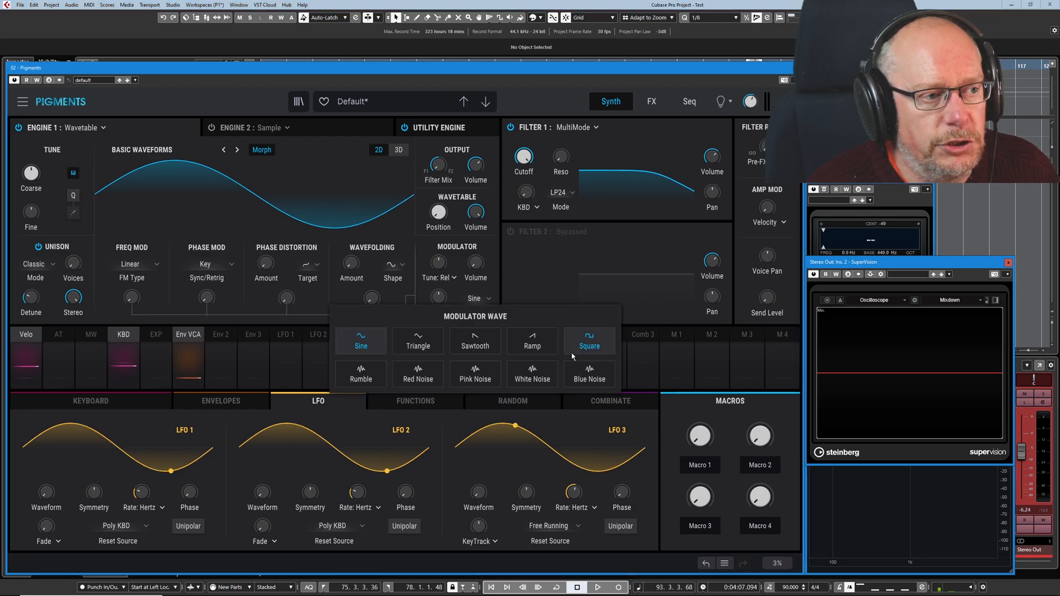
left_click(532, 374)
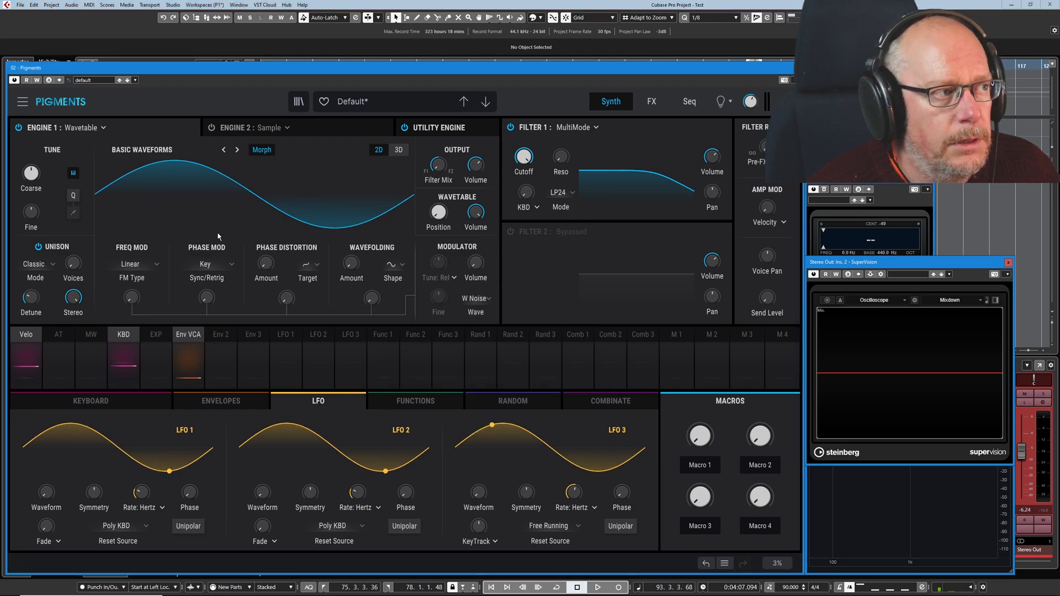
mouse_move(281, 216)
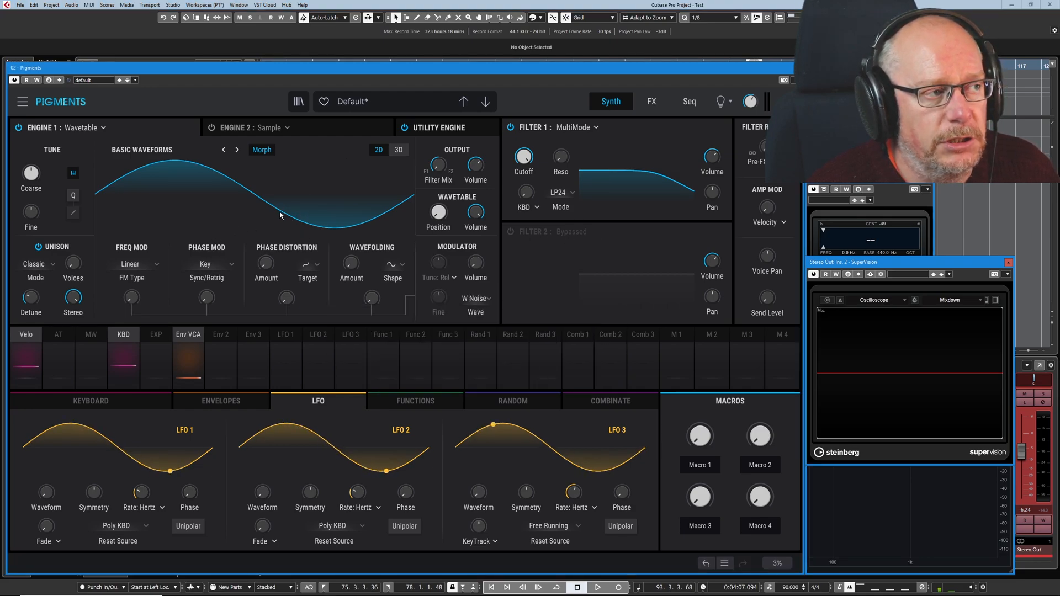
mouse_move(274, 210)
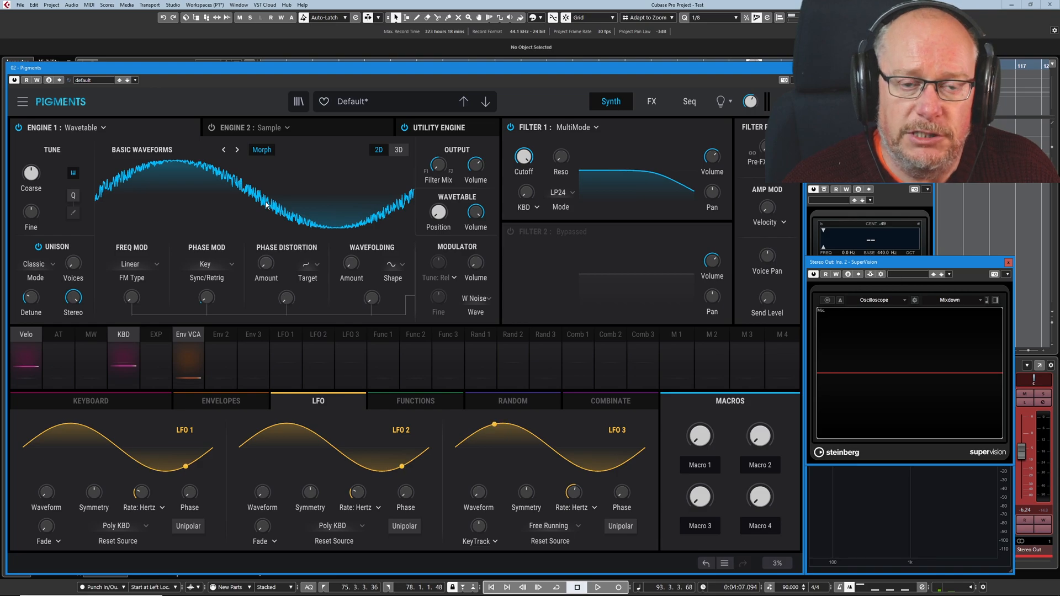
mouse_move(265, 205)
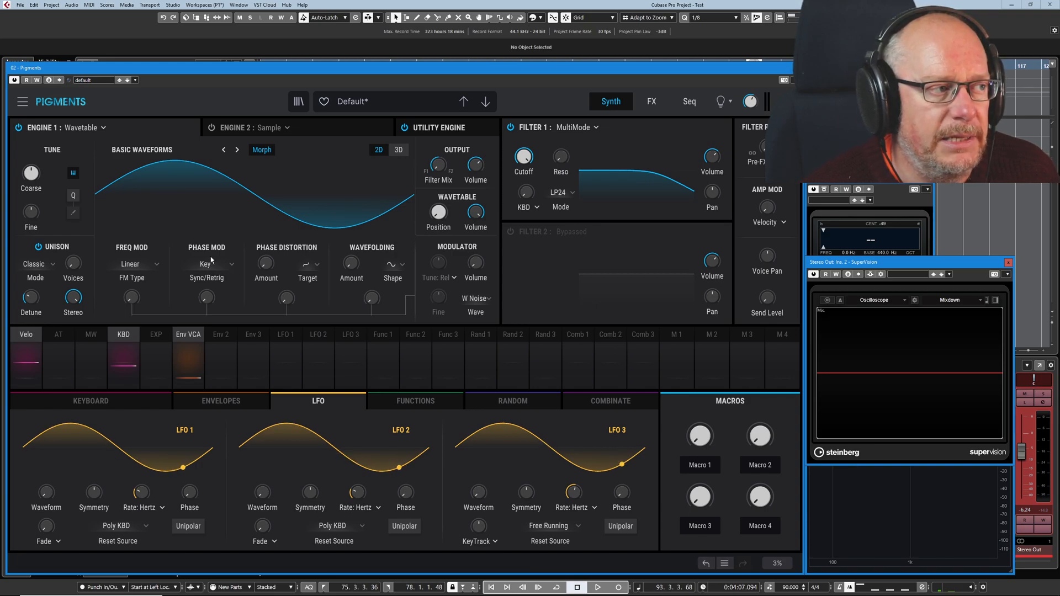
Return the modulator to Sine and set Phase Mod Sync/Retrig to Self.
left_click(475, 298)
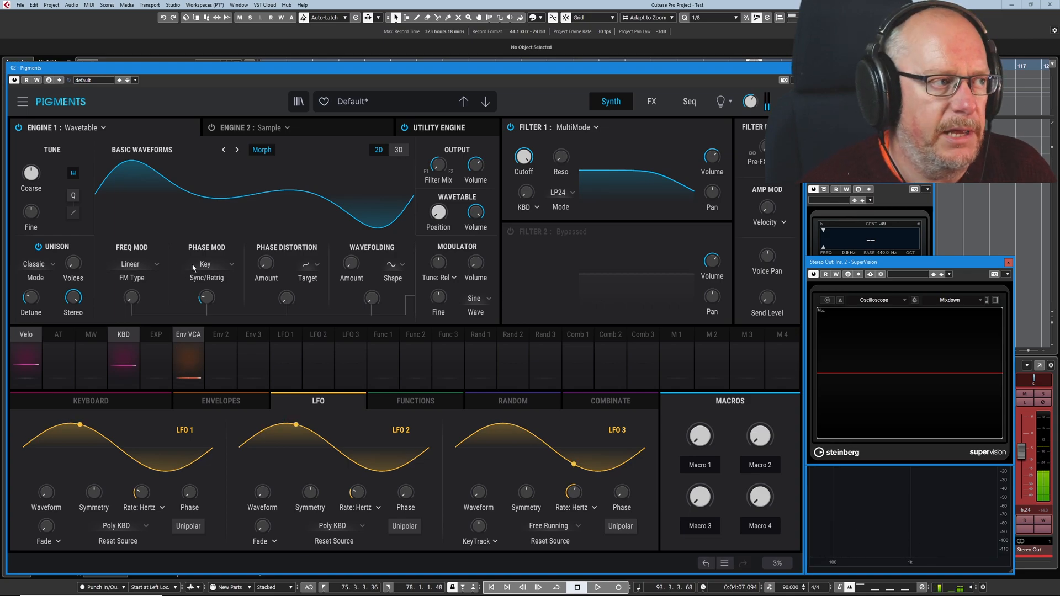
left_click(207, 278)
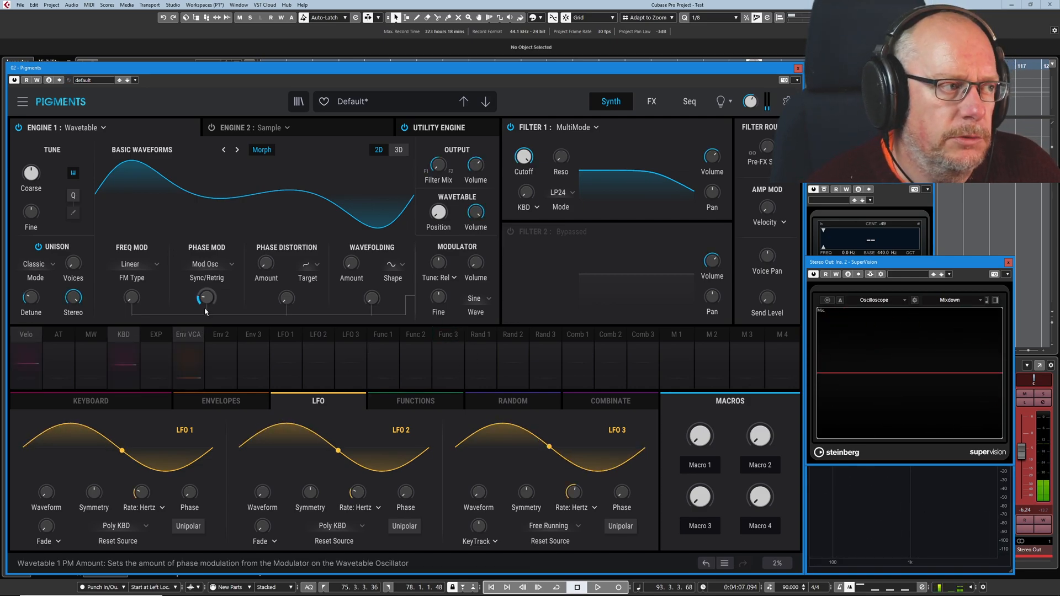
left_click(207, 264)
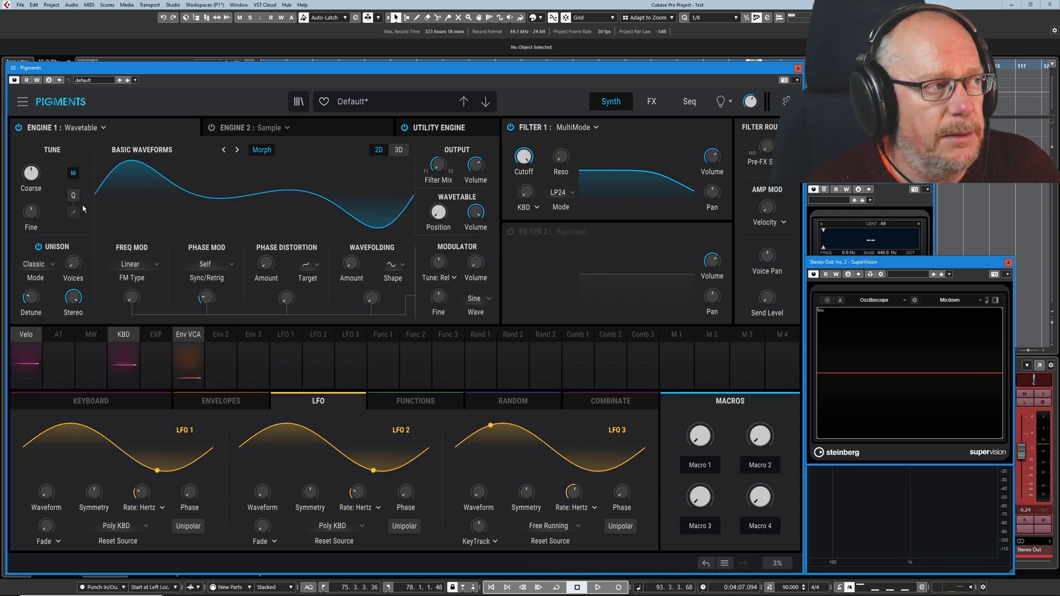
mouse_move(159, 253)
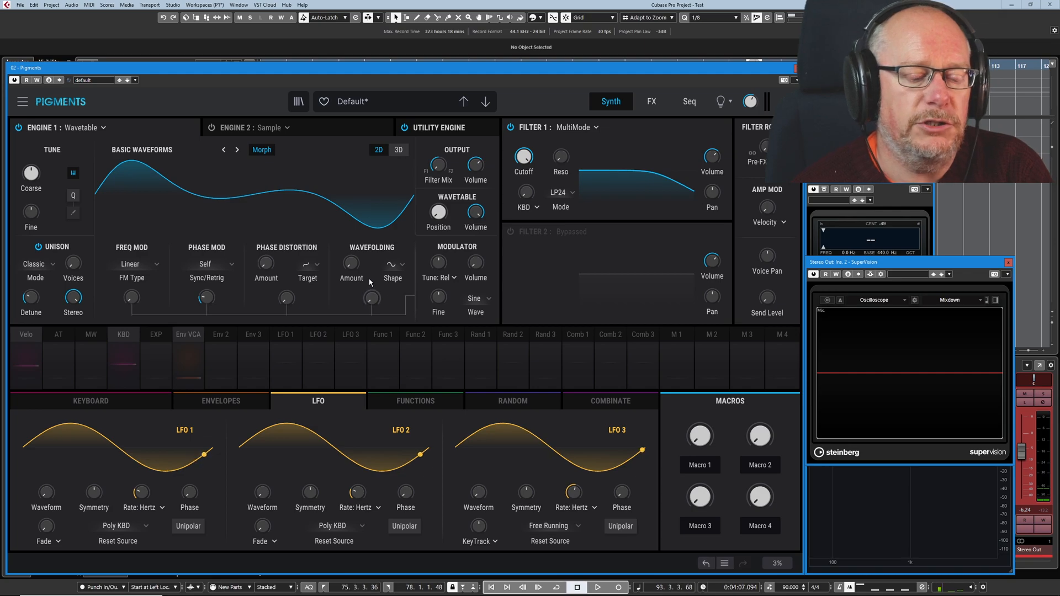
Try Mod Osc, then Random, as the phase modulation sync source.
left_click(206, 264)
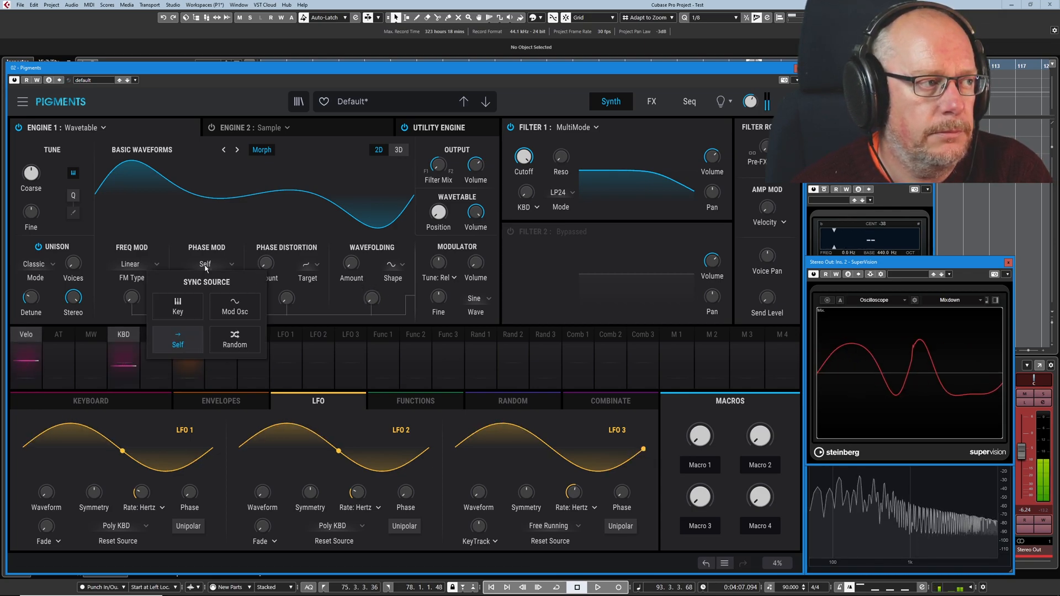
left_click(234, 305)
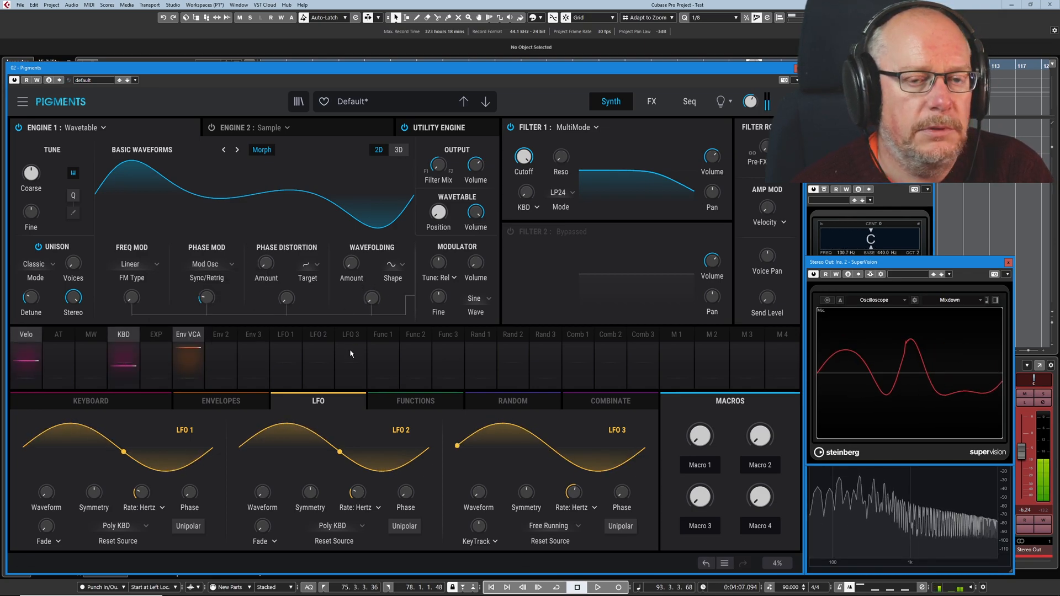
left_click(206, 277)
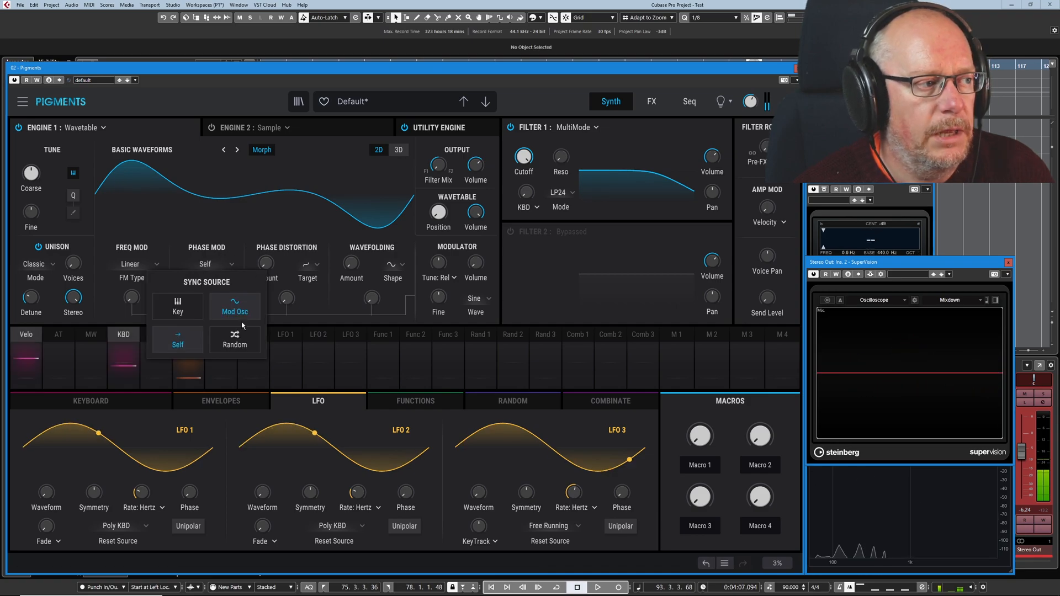
left_click(234, 339)
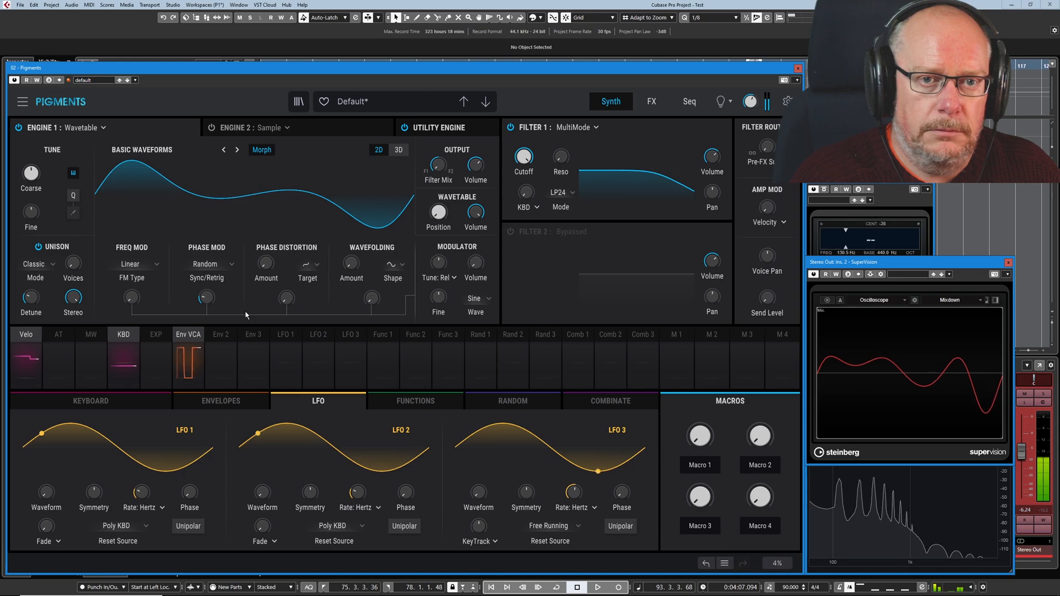
left_click(205, 264)
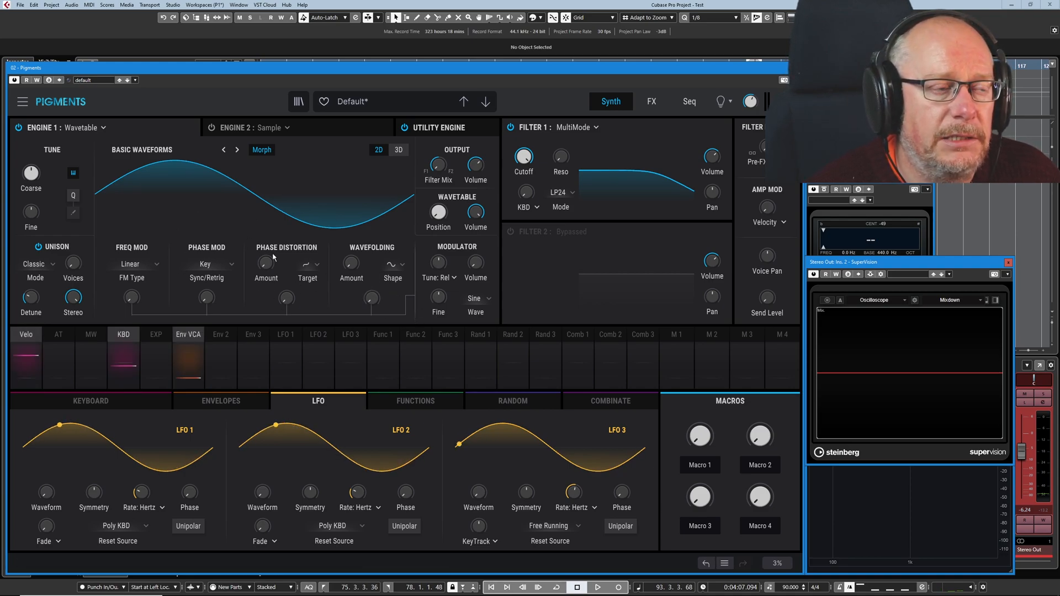
mouse_move(242, 218)
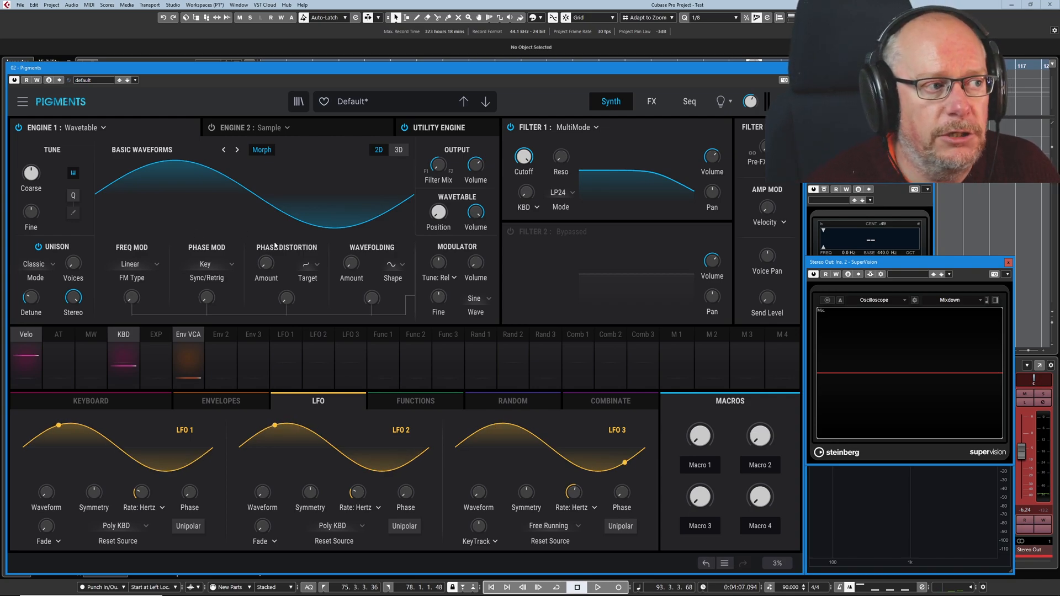
mouse_move(317, 270)
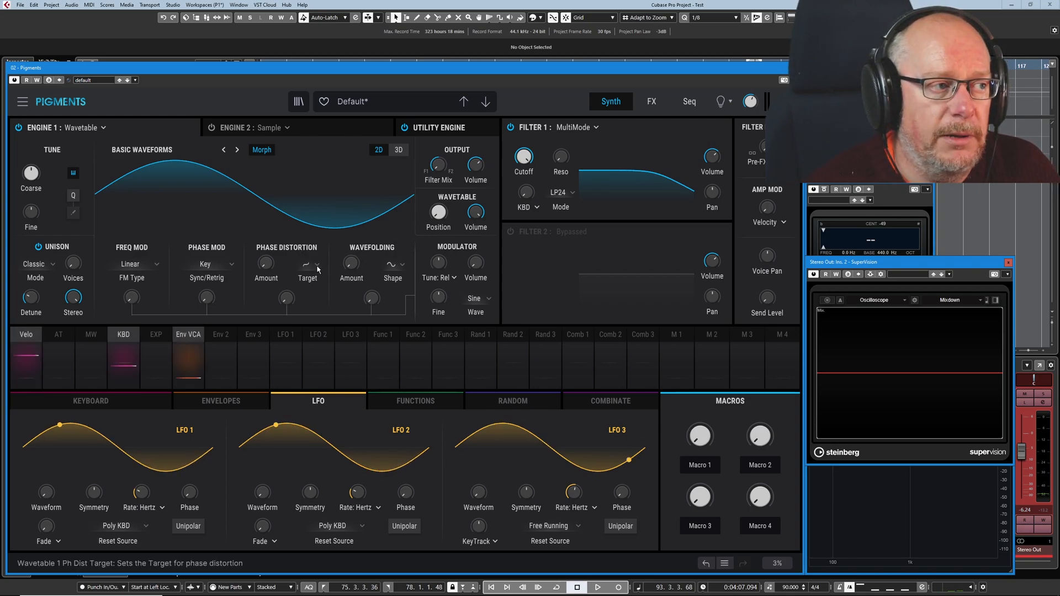
Choose a different phase distortion target from the target list.
left_click(308, 264)
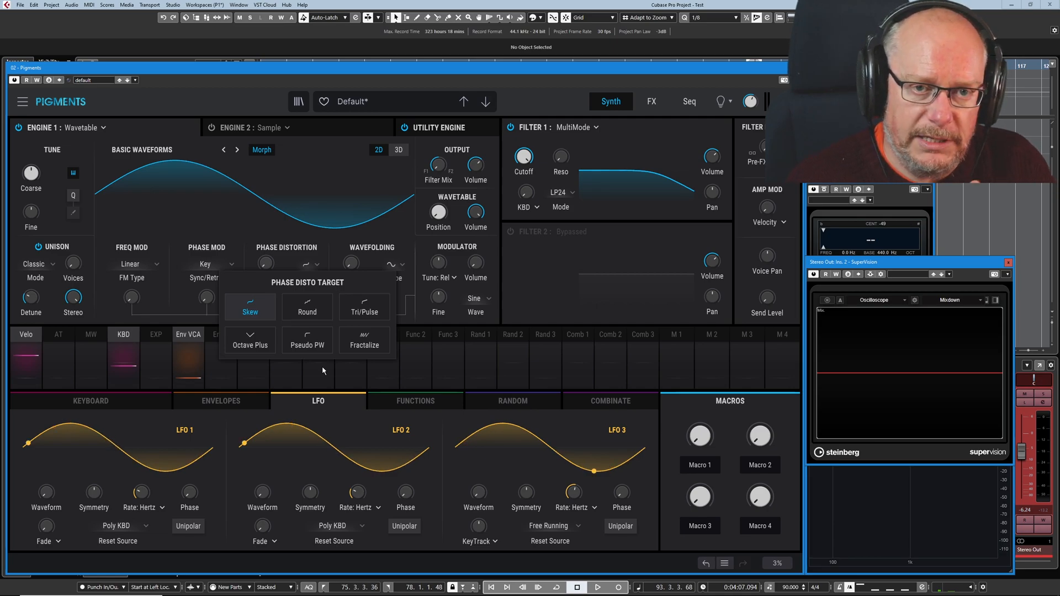
mouse_move(460, 367)
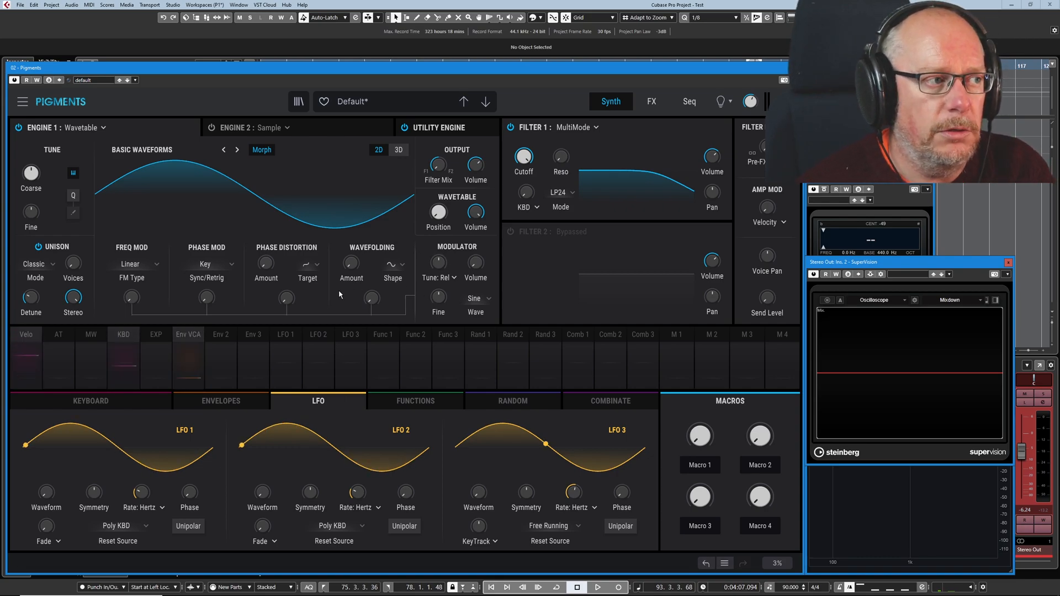
mouse_move(266, 264)
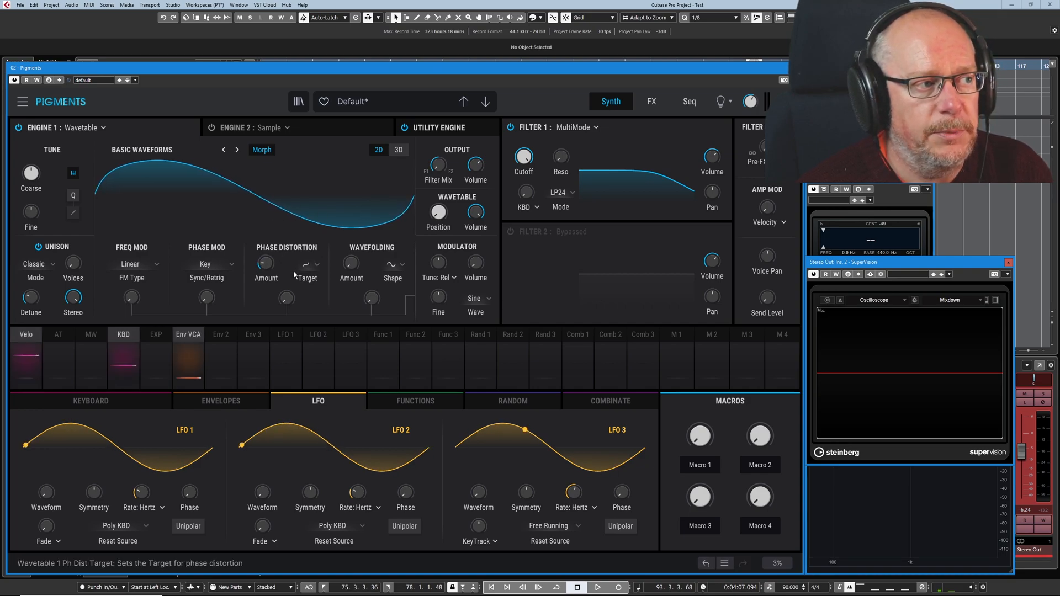
left_click(307, 278)
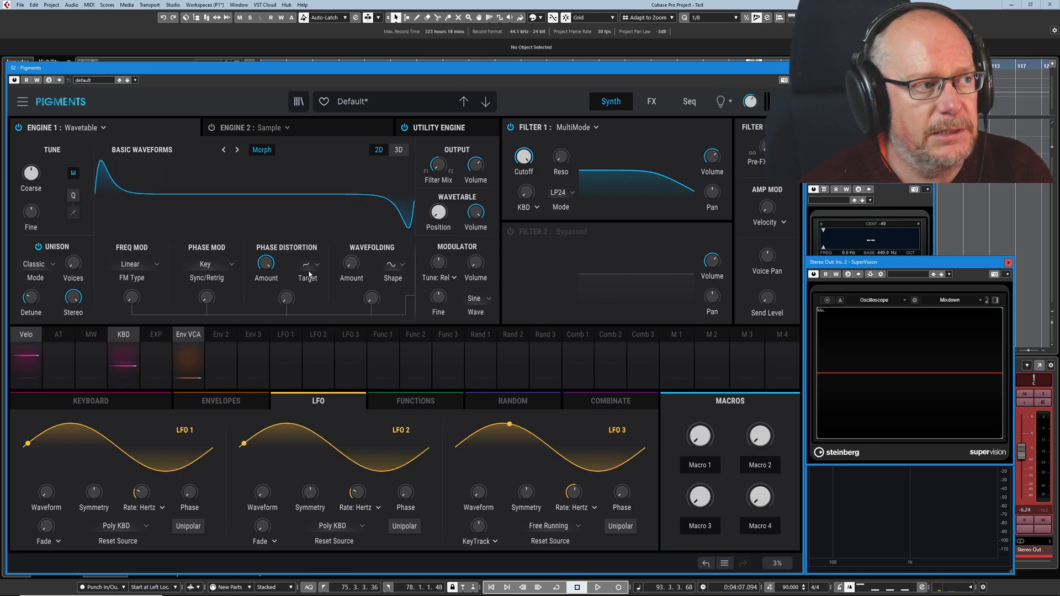
left_click(307, 267)
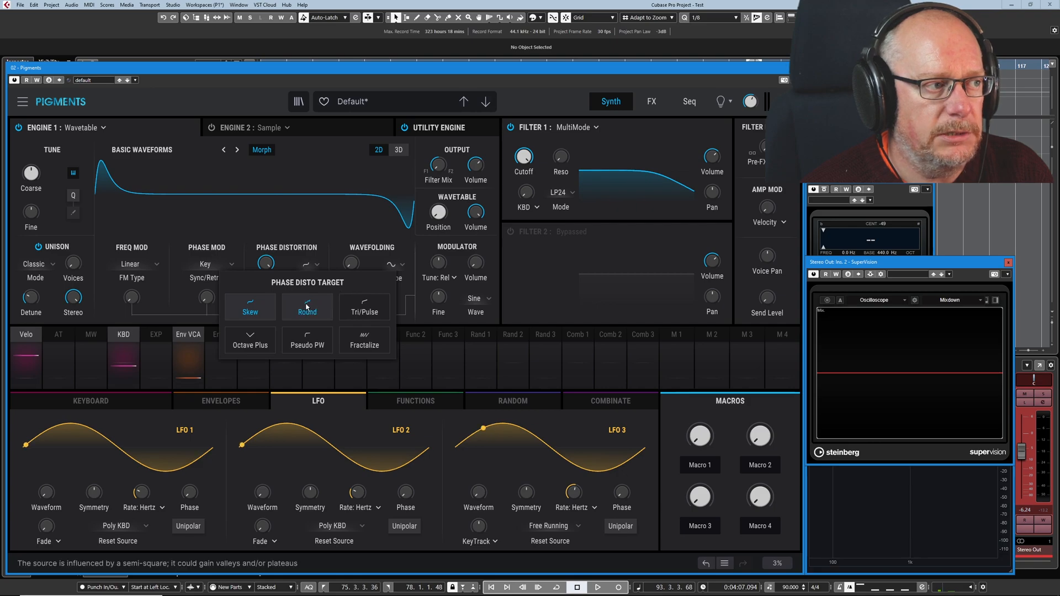
left_click(307, 308)
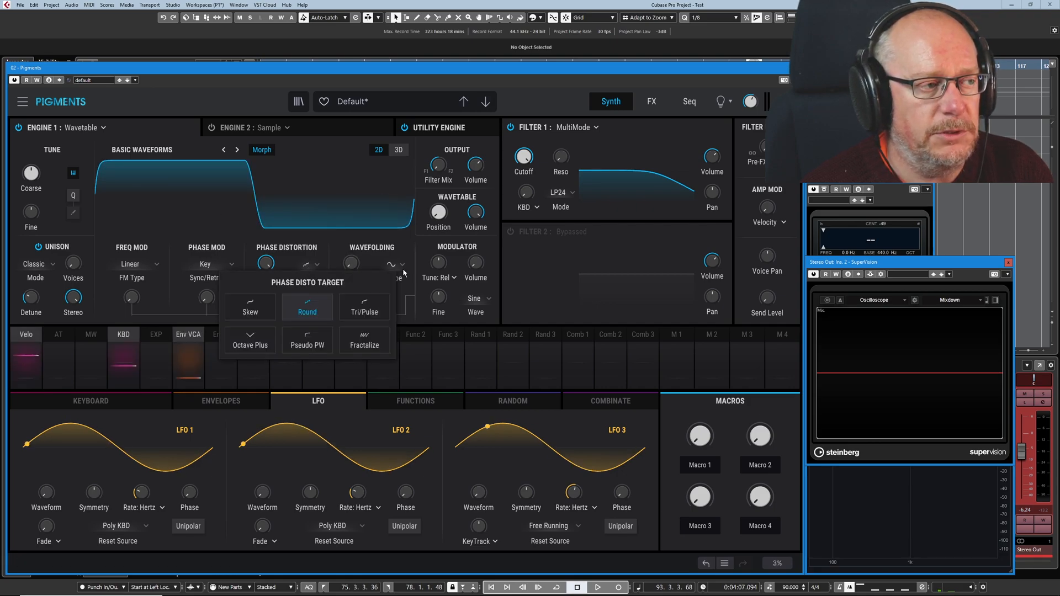
left_click(307, 306)
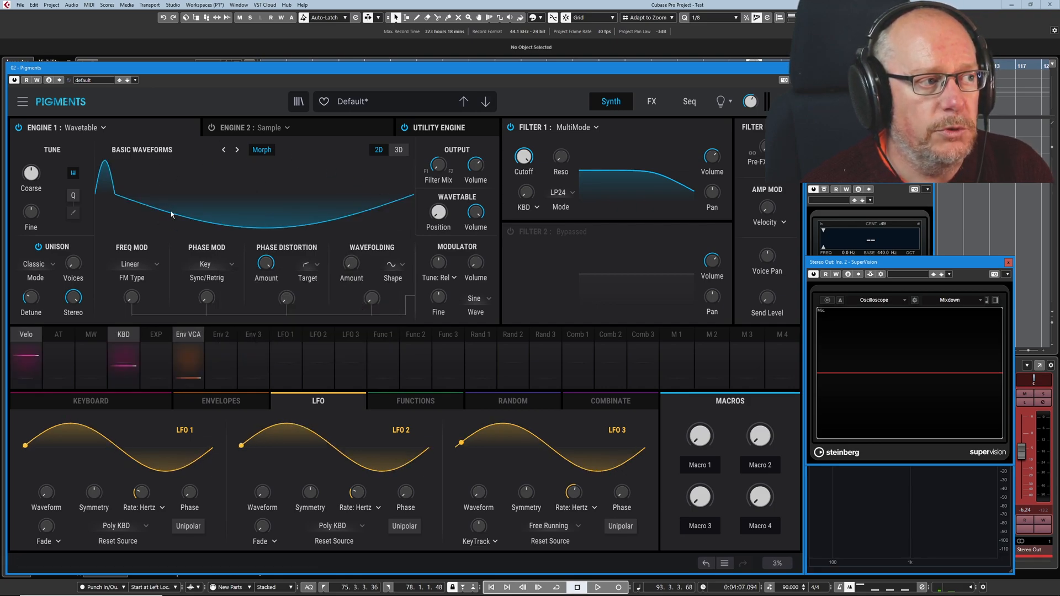
mouse_move(265, 263)
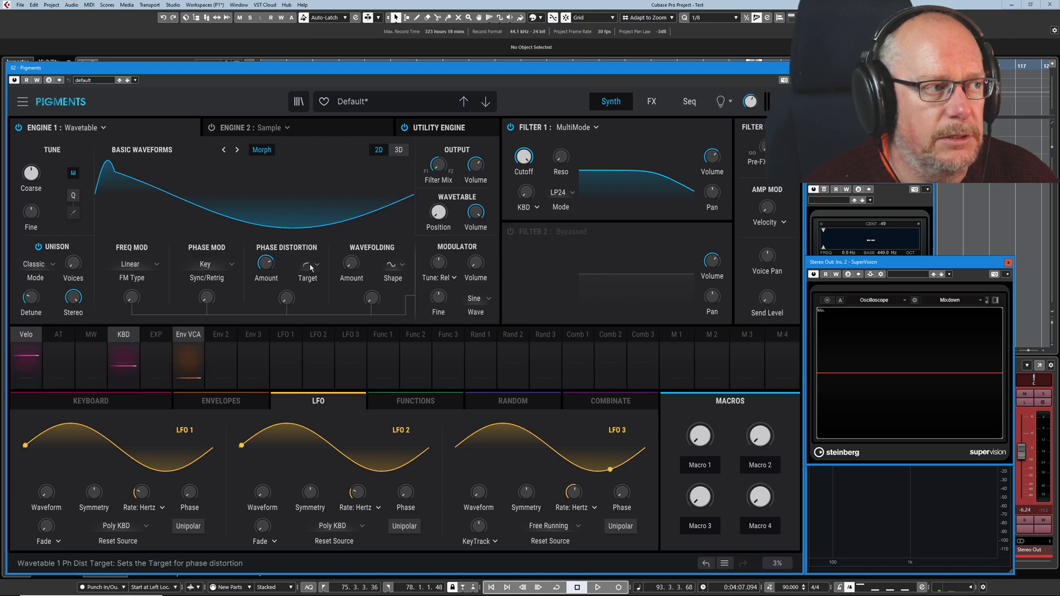
mouse_move(439, 263)
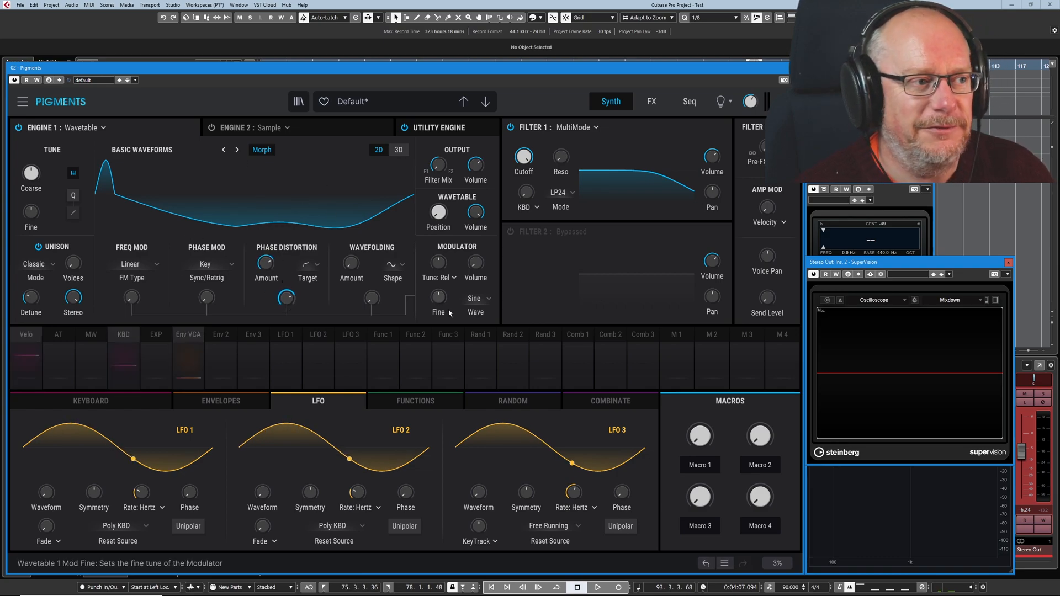
Set the modulator wave to white noise and push phase distortion amount to 1.00.
left_click(474, 298)
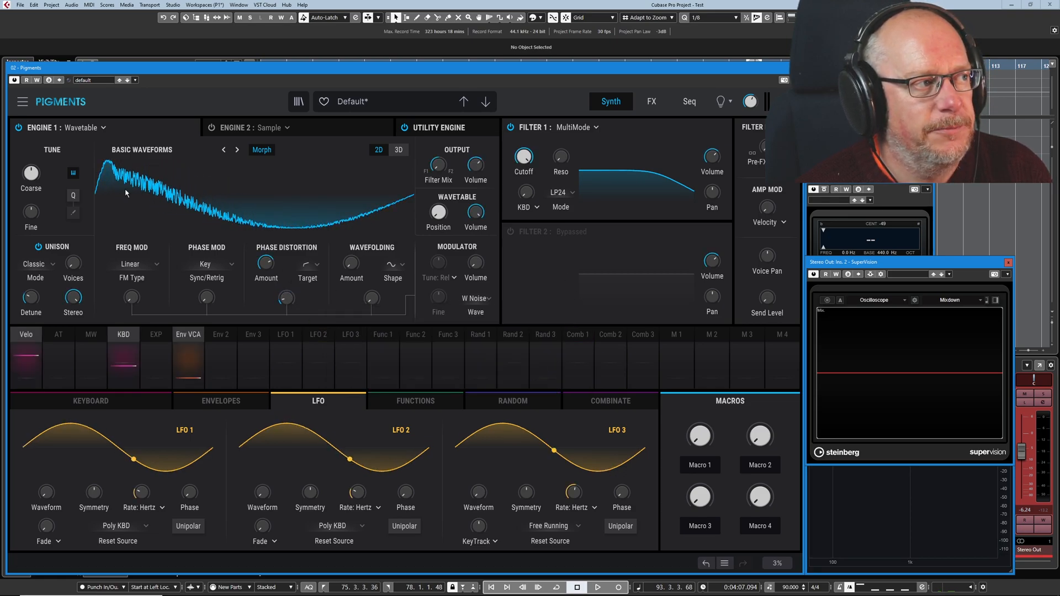
mouse_move(370, 224)
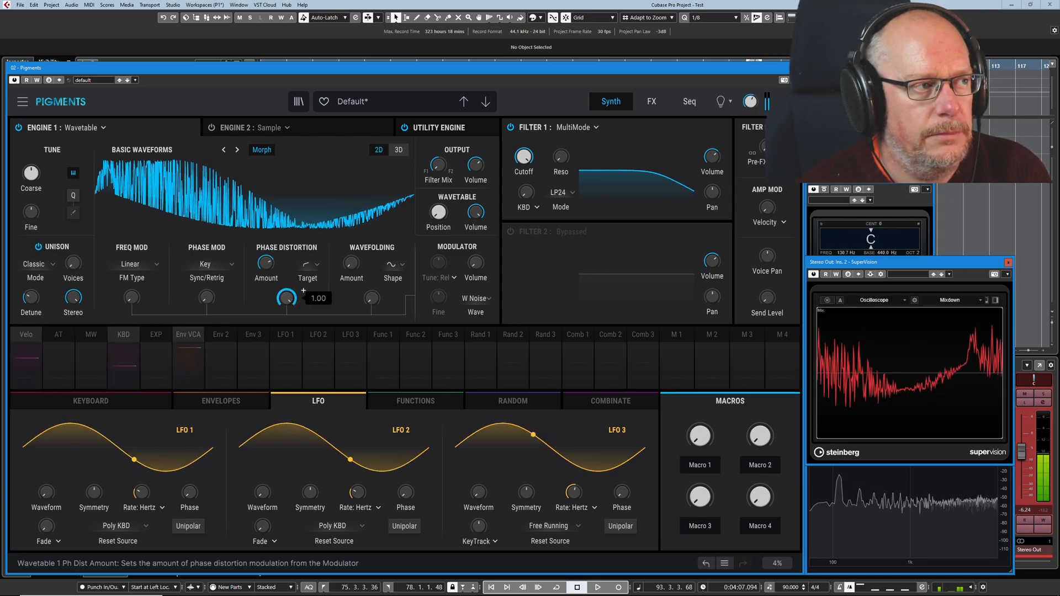
left_click_drag(266, 263, 266, 243)
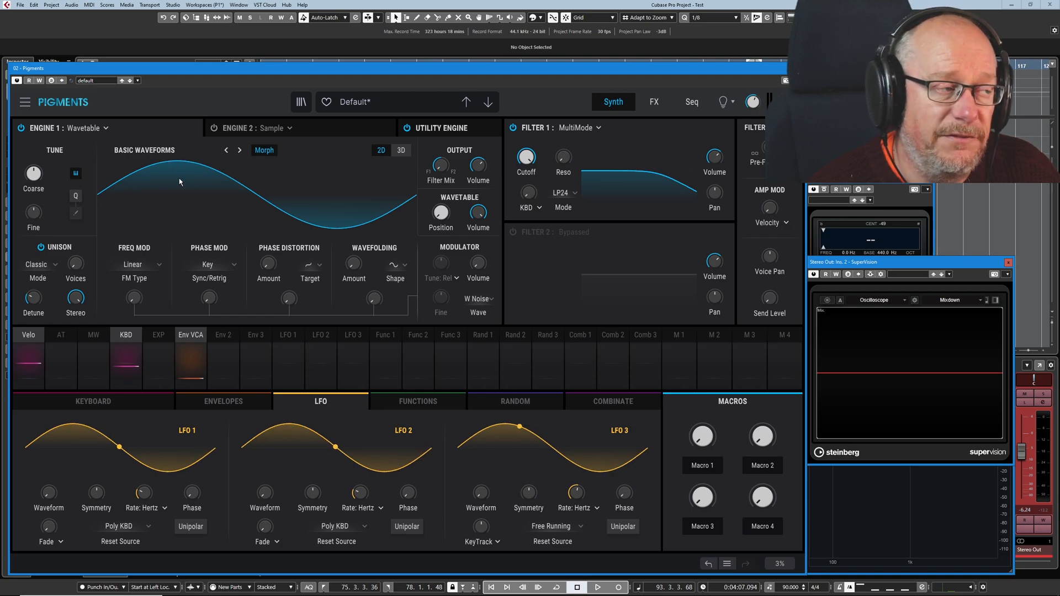
mouse_move(353, 264)
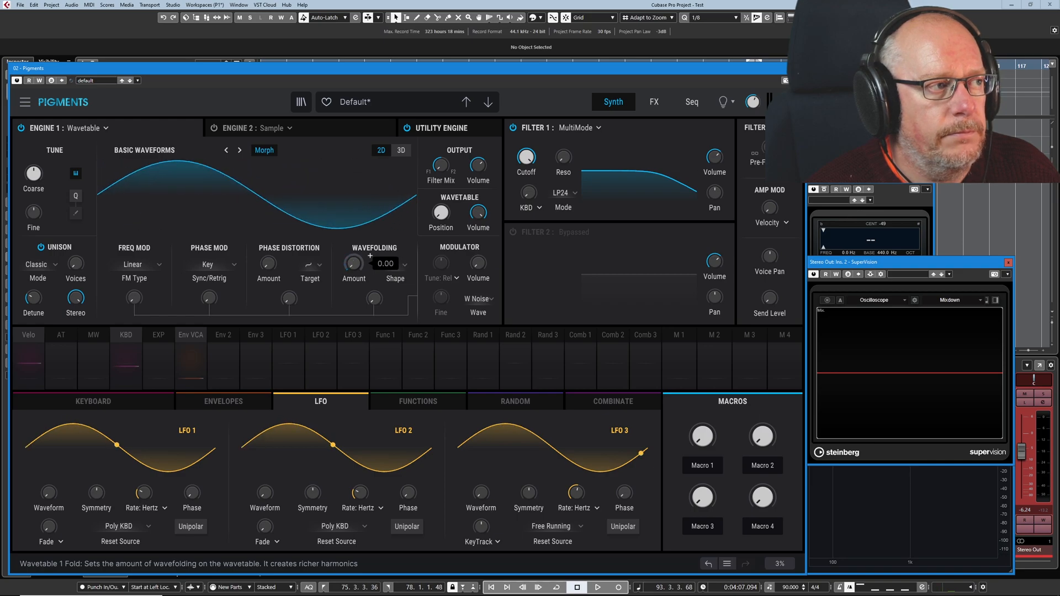
Raise wavefolding amount to about 1.03 and switch to another fold shape.
left_click(395, 264)
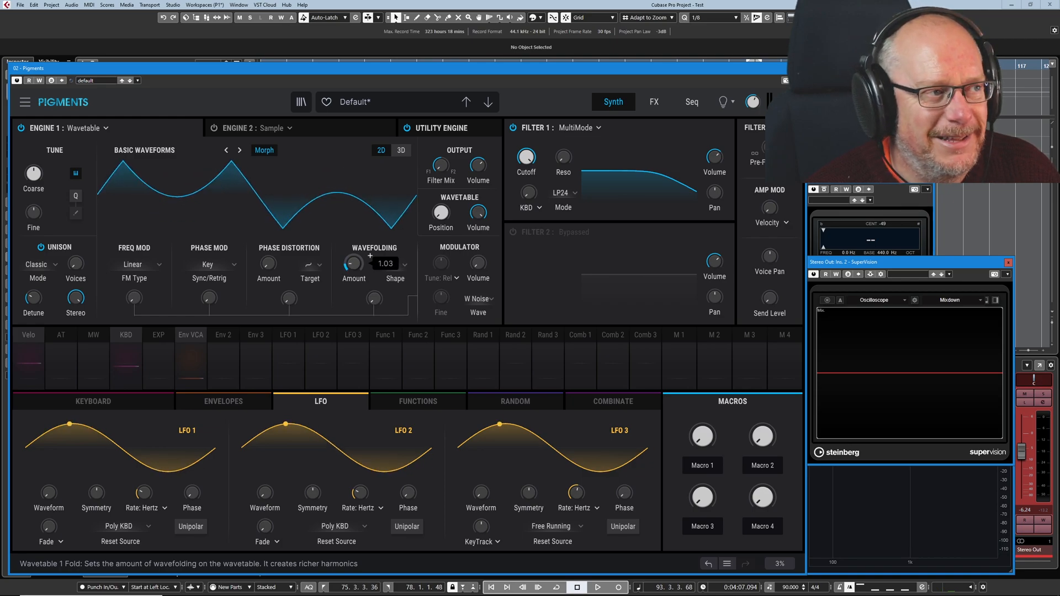
left_click(396, 264)
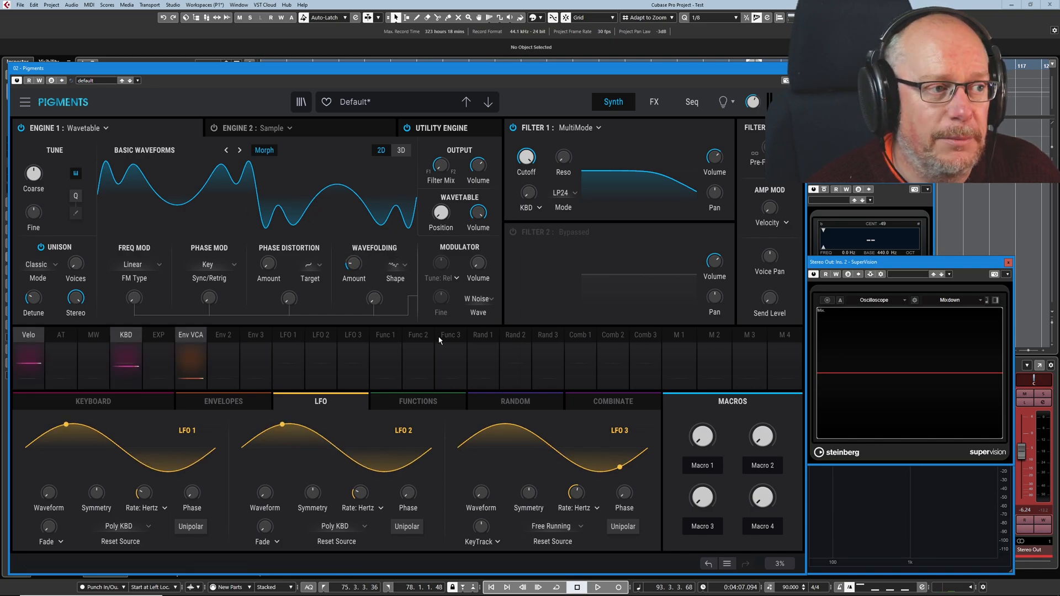
Set the modulator wave to sine and bring wavefolding modulation back to zero.
left_click(478, 299)
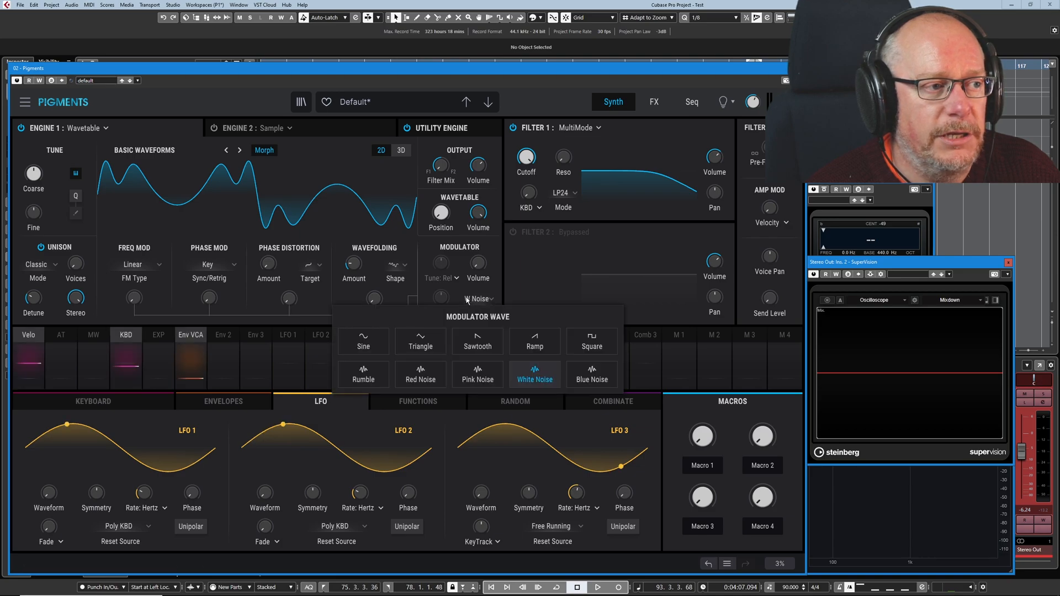
left_click(364, 341)
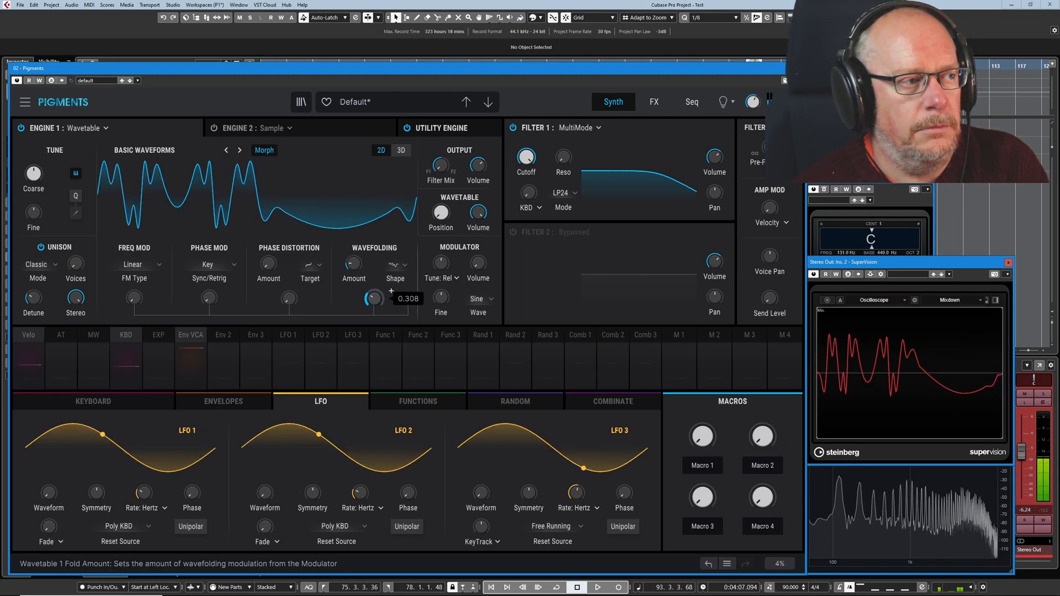
left_click_drag(352, 264, 352, 229)
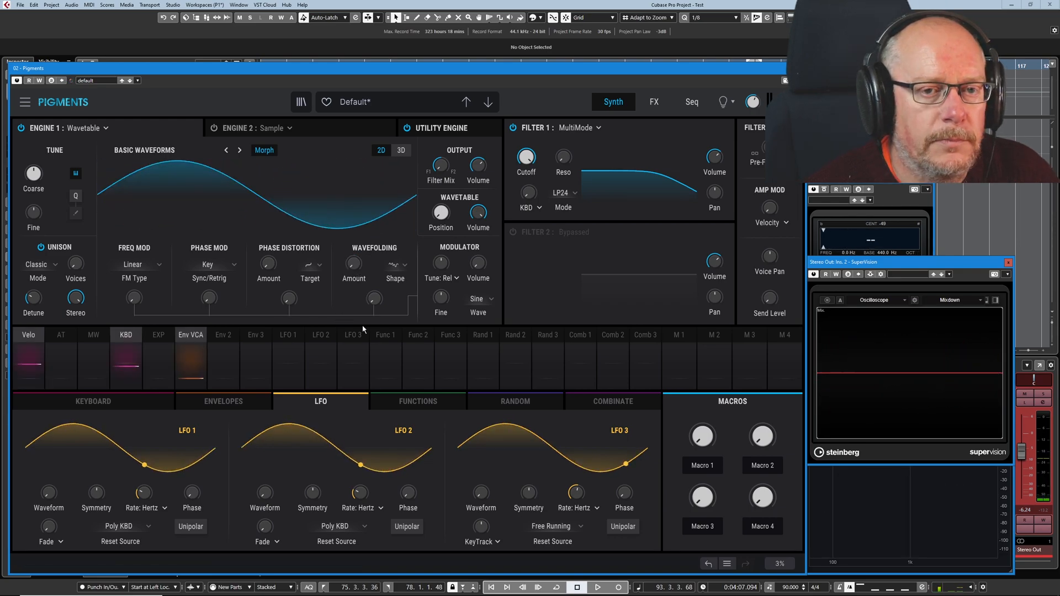
mouse_move(401, 312)
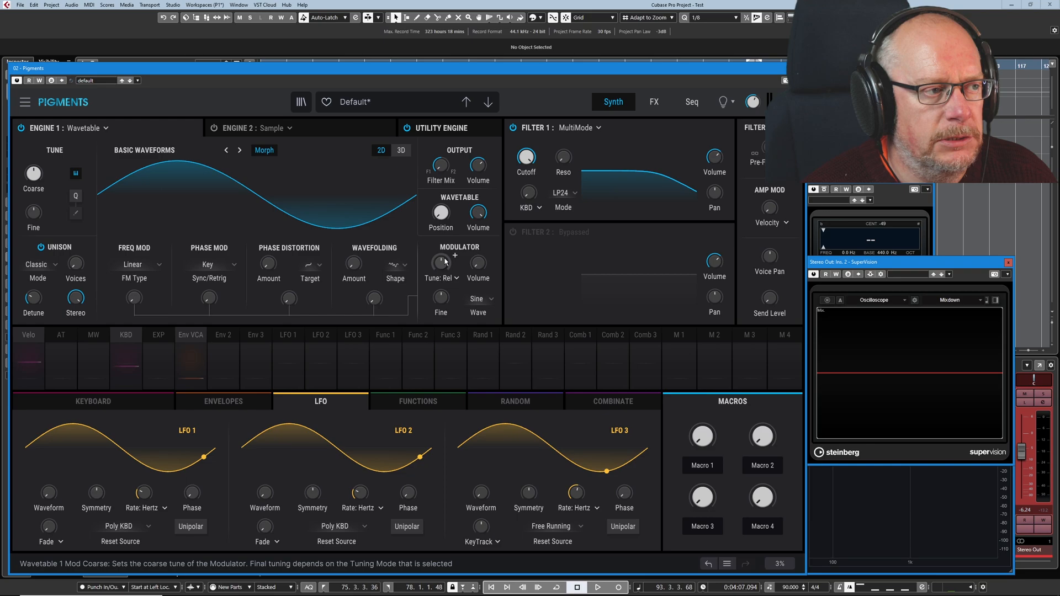
Move modulator tuning from Relative through Absolute to Hertz mode at 104 Hz.
left_click(441, 279)
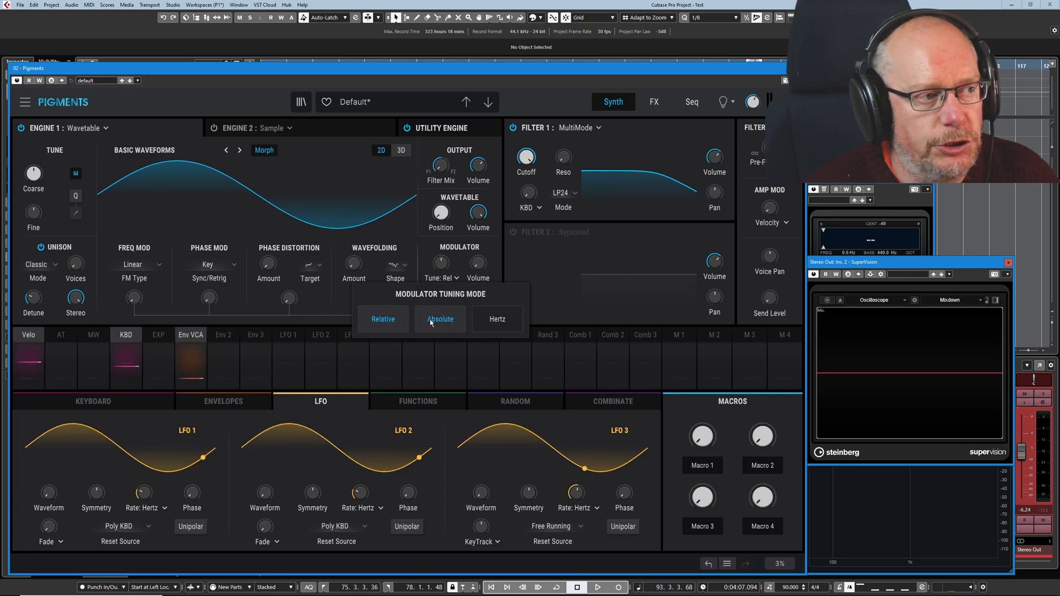
left_click(440, 319)
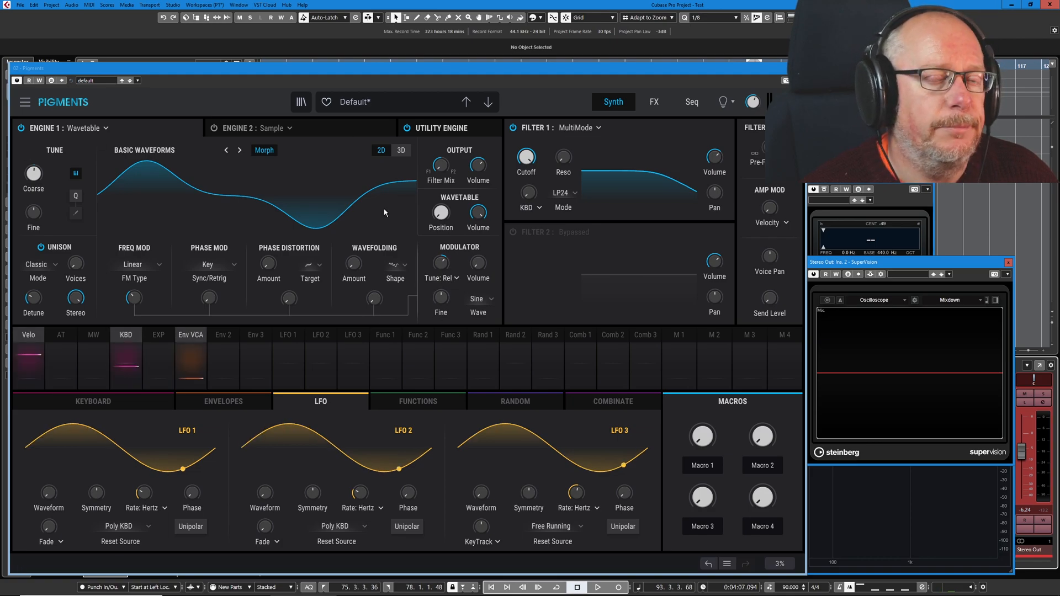
left_click(441, 278)
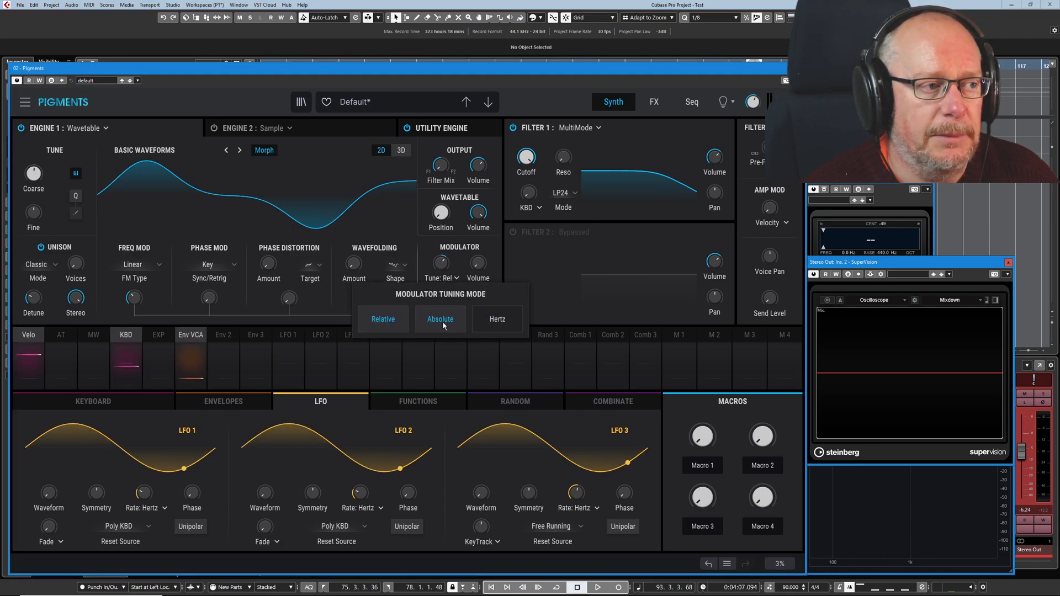
left_click(440, 318)
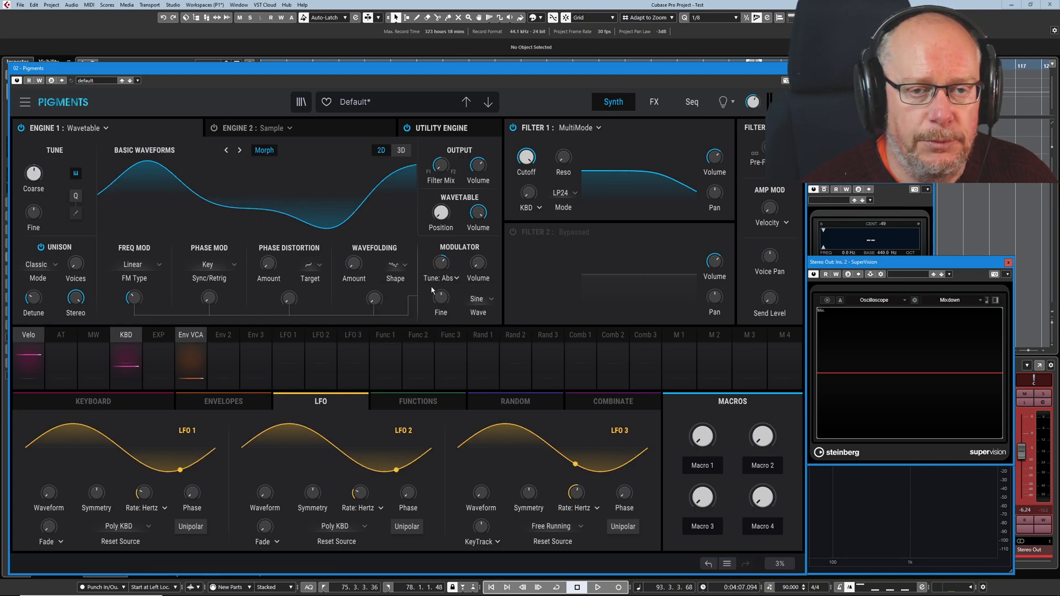
left_click(439, 279)
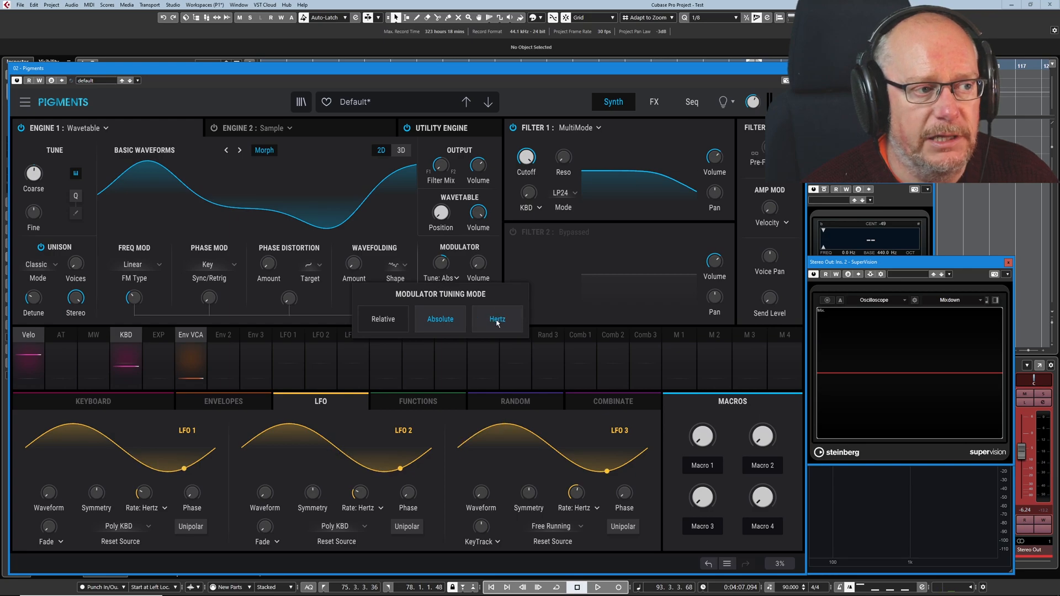
left_click(497, 320)
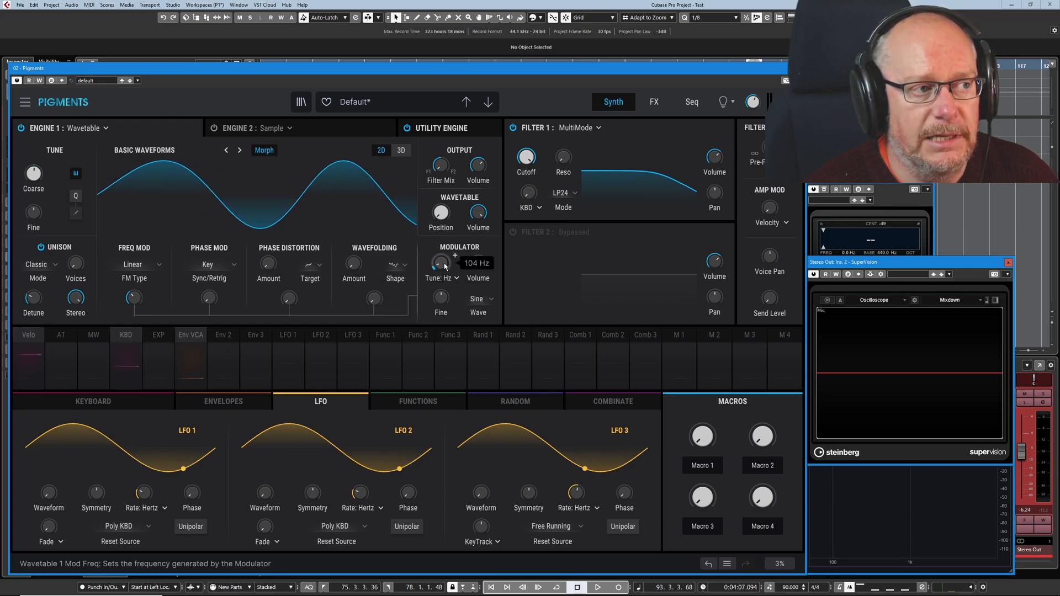
mouse_move(440, 298)
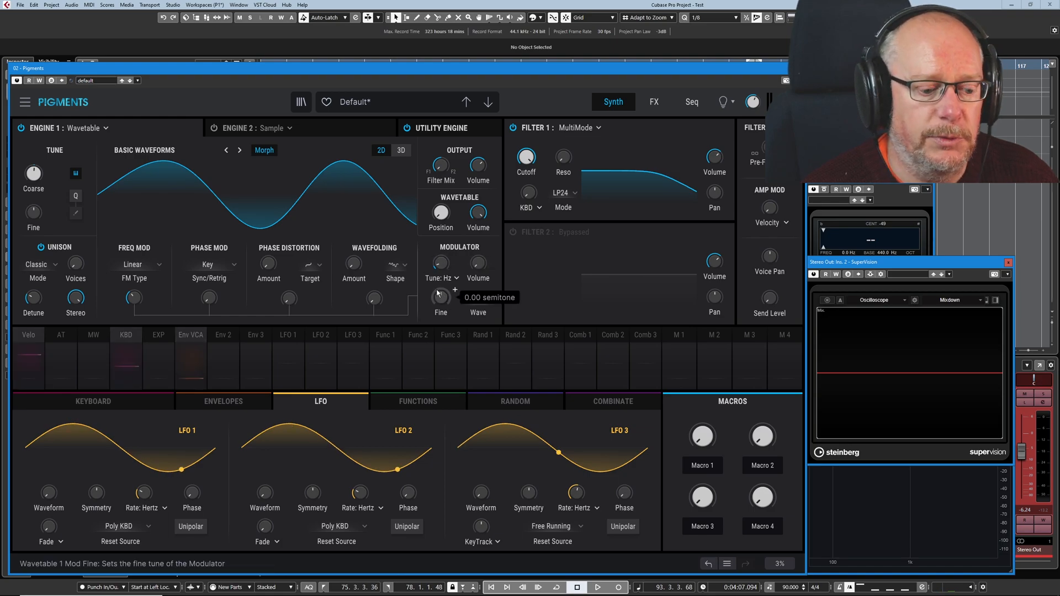